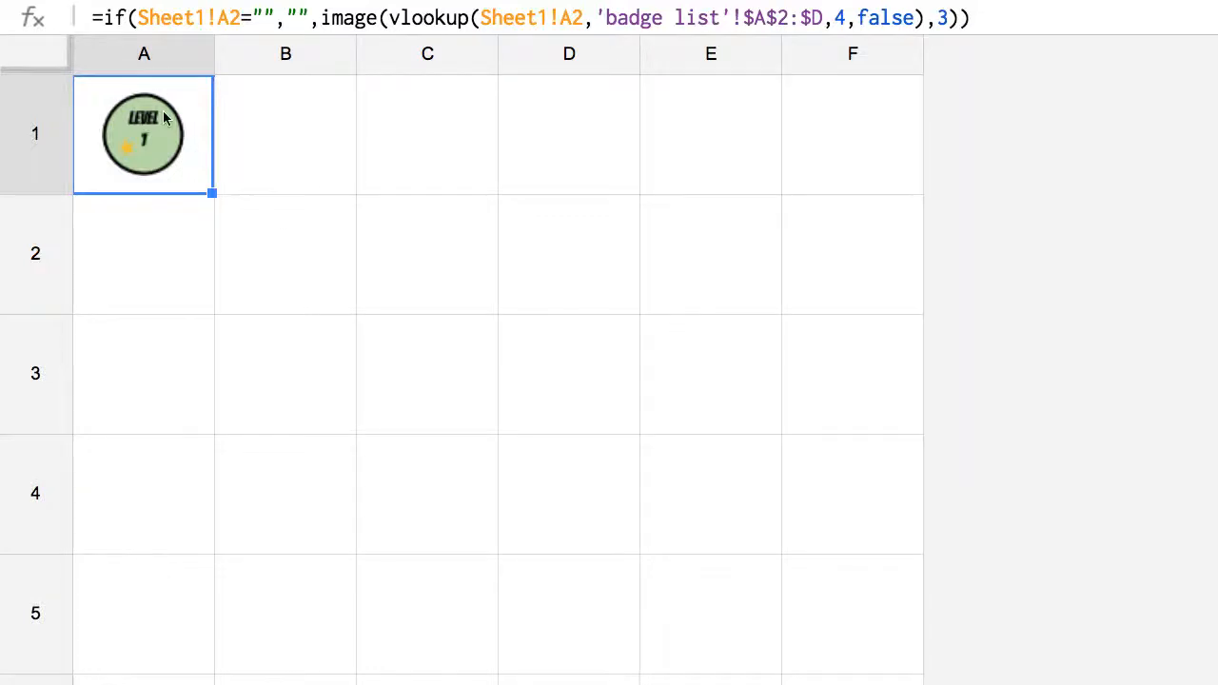
Inspect A1's IF/IMAGE/VLOOKUP badge formula before copying it to A2 as Sheet1!A3
{"action": "double_click", "coordinate": [144, 133]}
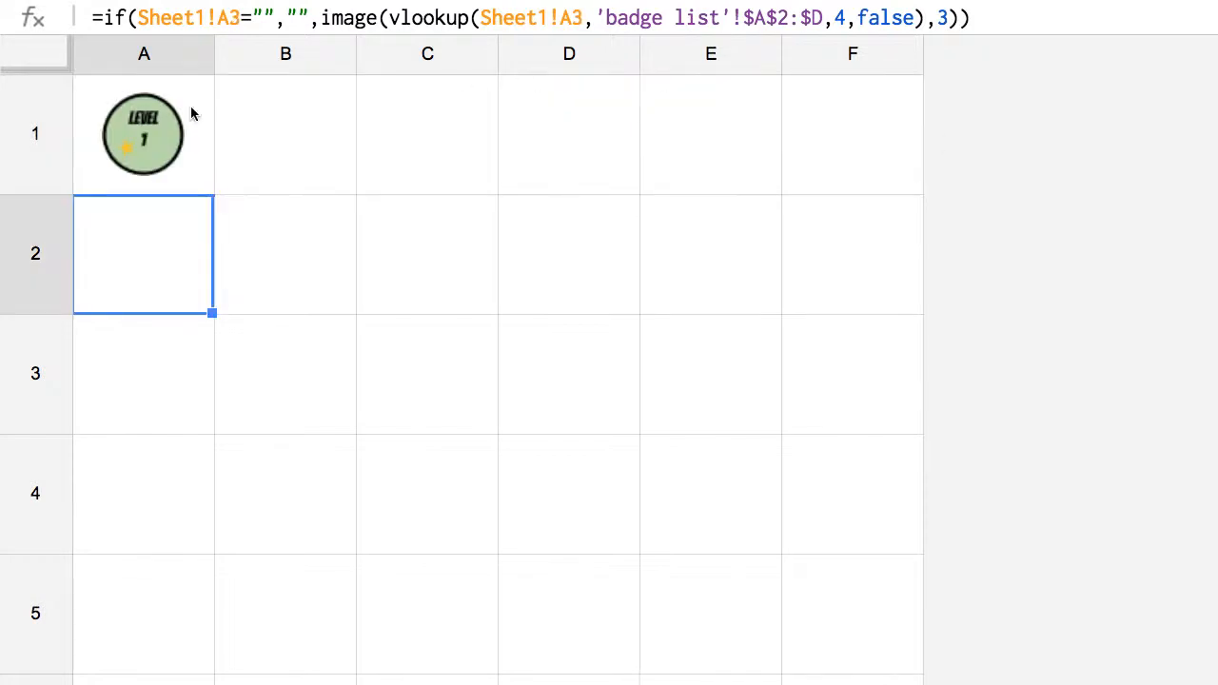
Fill A1's badge formula across the grid through column F
{"action": "left_click", "coordinate": [145, 133]}
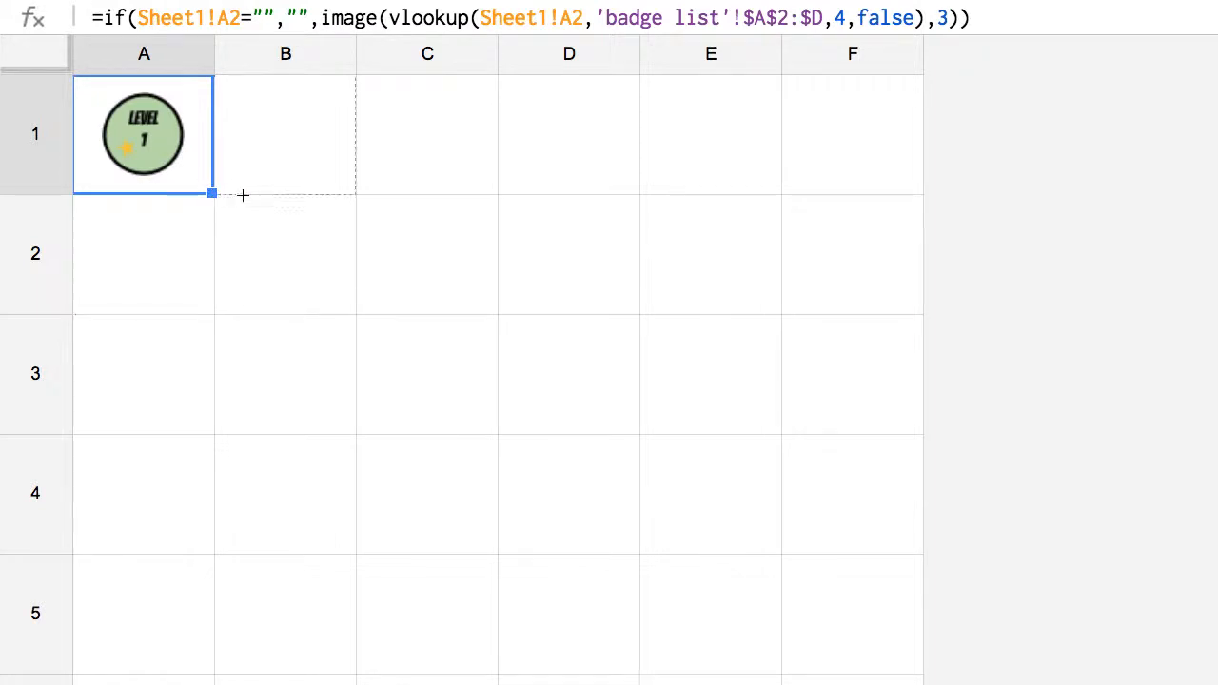
{"action": "left_click_drag", "start_coordinate": [243, 194], "coordinate": [522, 183]}
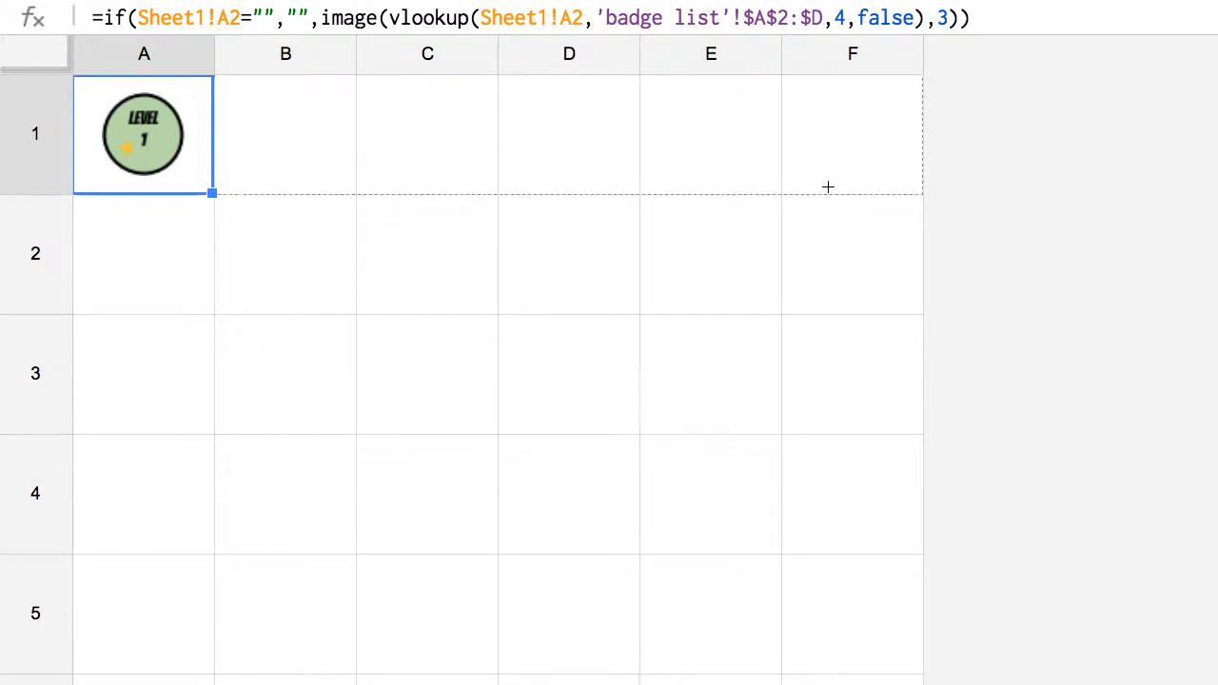
{"action": "left_click_drag", "start_coordinate": [213, 194], "coordinate": [917, 194]}
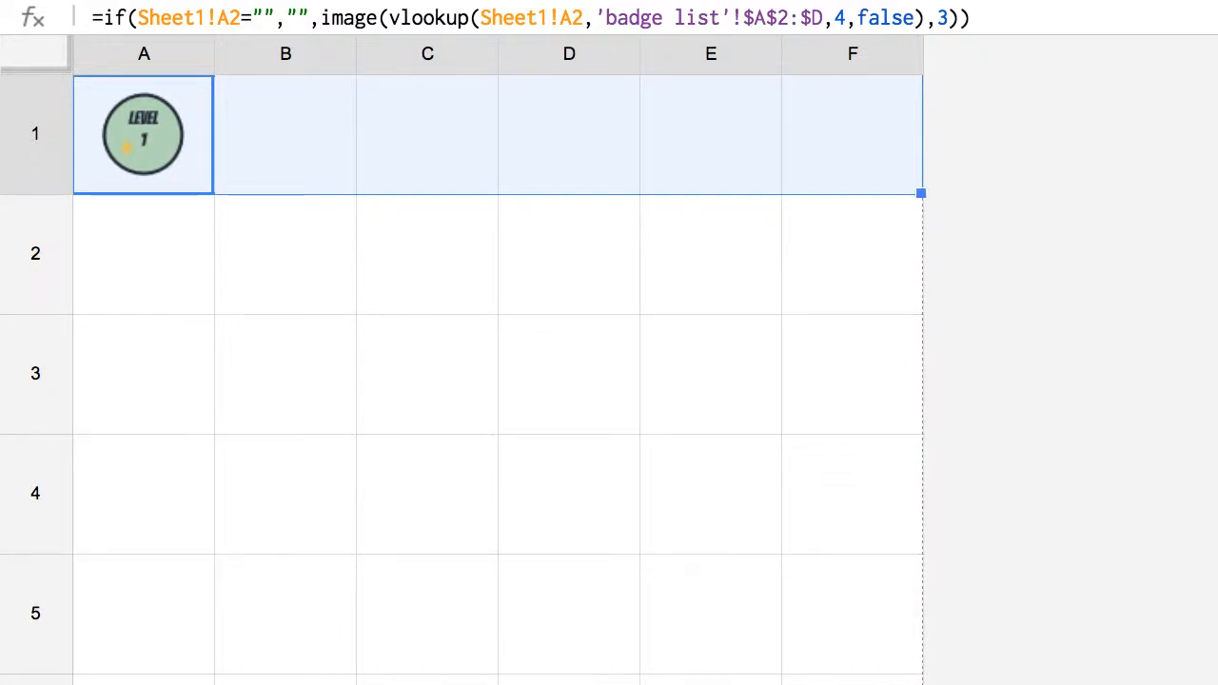
Check which Sheet1 cells E4 and B2 now reference, leaving the formulas unchanged
{"action": "left_click", "coordinate": [709, 493]}
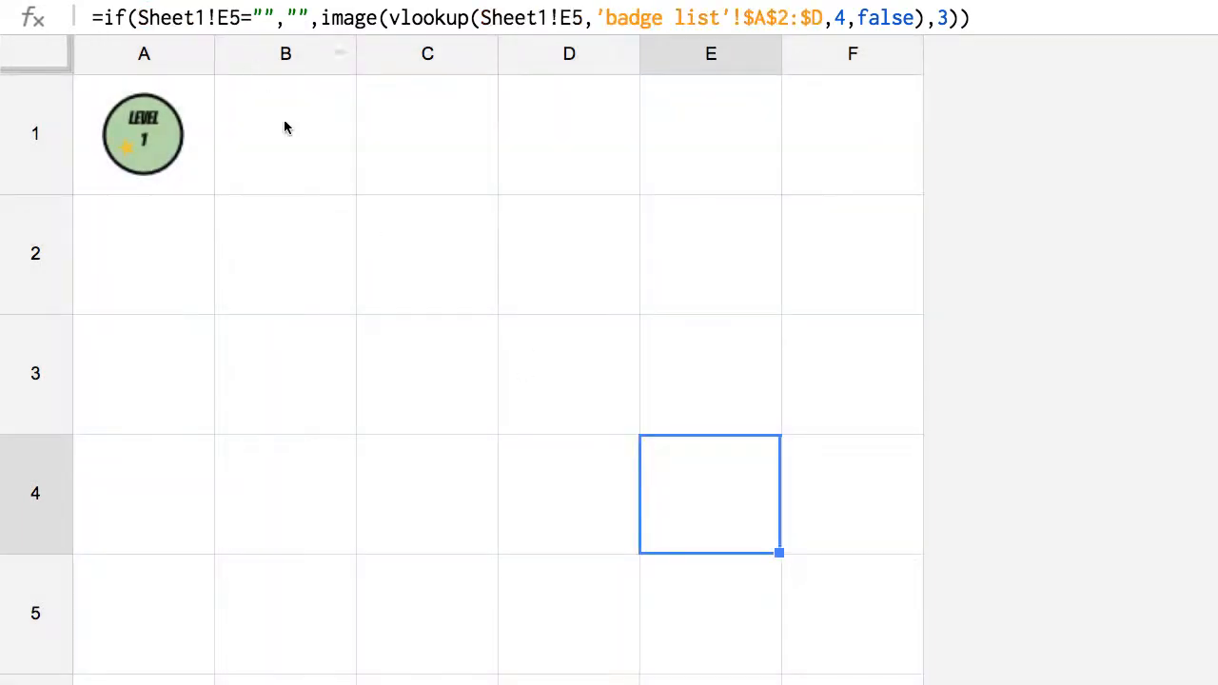
{"action": "double_click", "coordinate": [285, 253]}
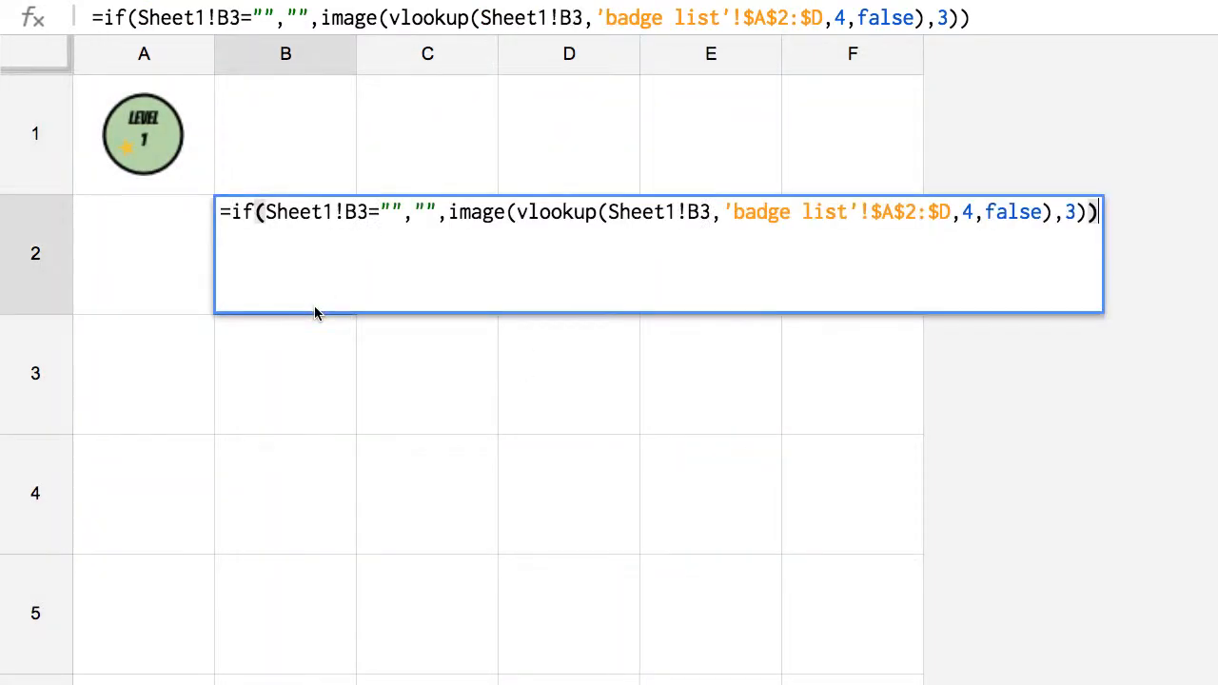
{"action": "key", "text": "Return"}
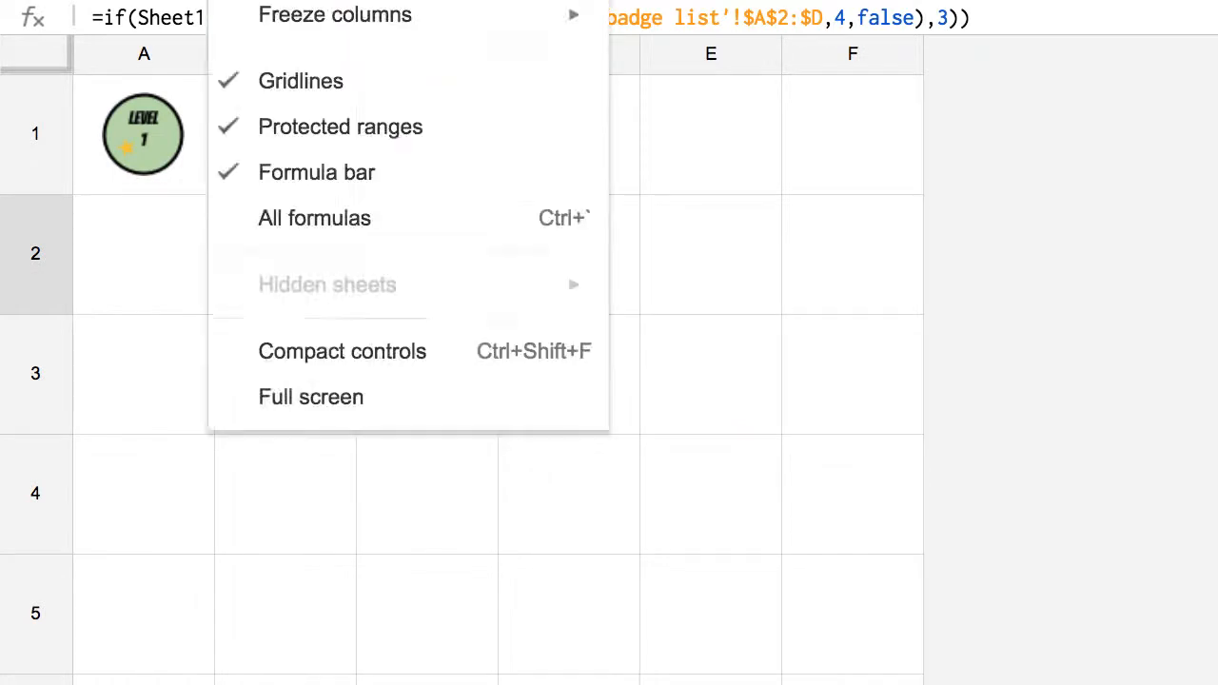
{"action": "mouse_move", "coordinate": [289, 243]}
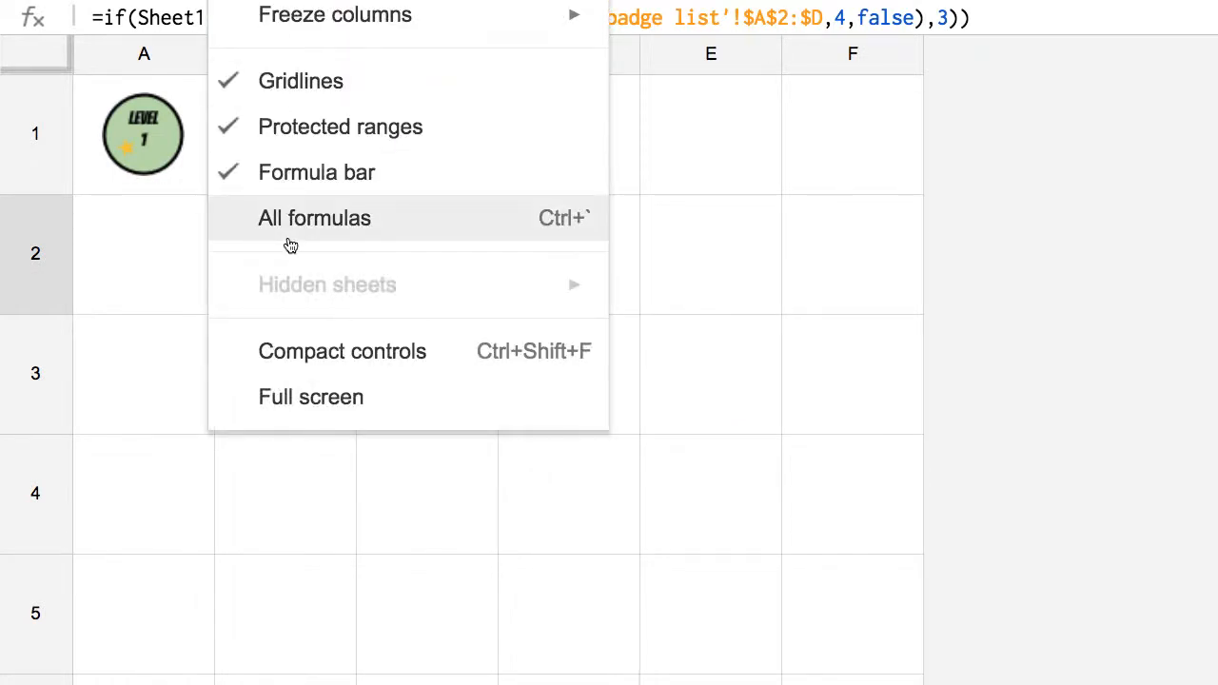
Switch the view to All formulas, glance at Sheet1's Badge Codes, and return to the grid
{"action": "left_click", "coordinate": [314, 216]}
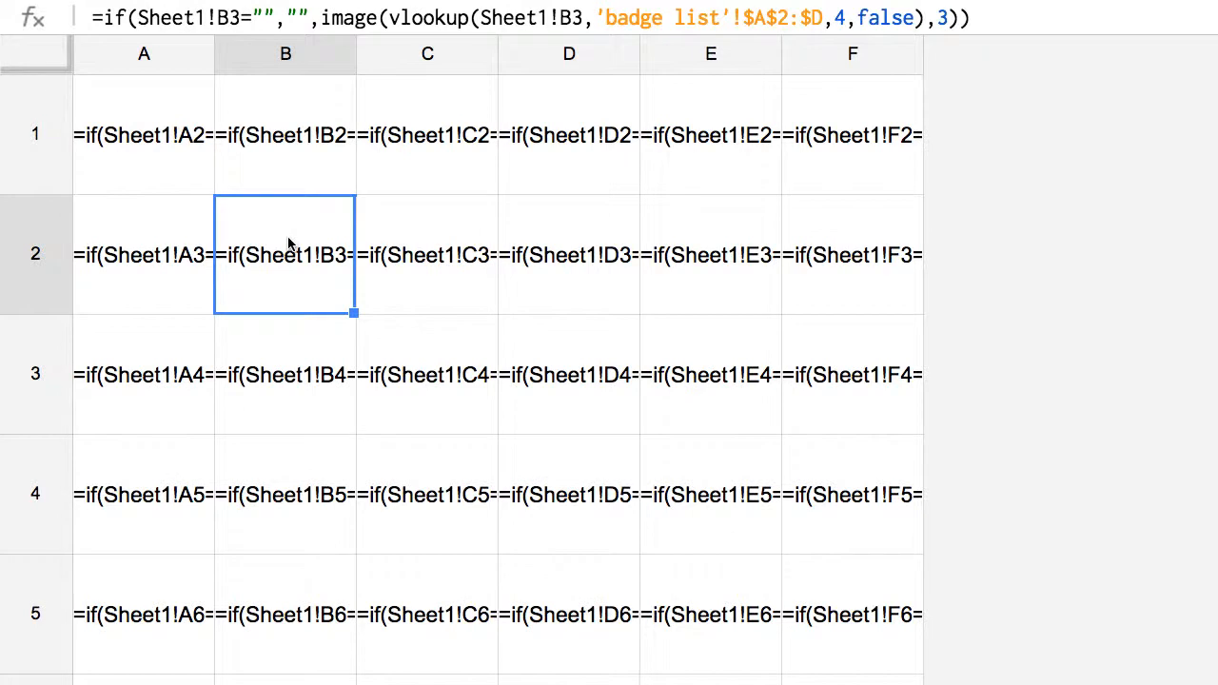
{"action": "mouse_move", "coordinate": [246, 358]}
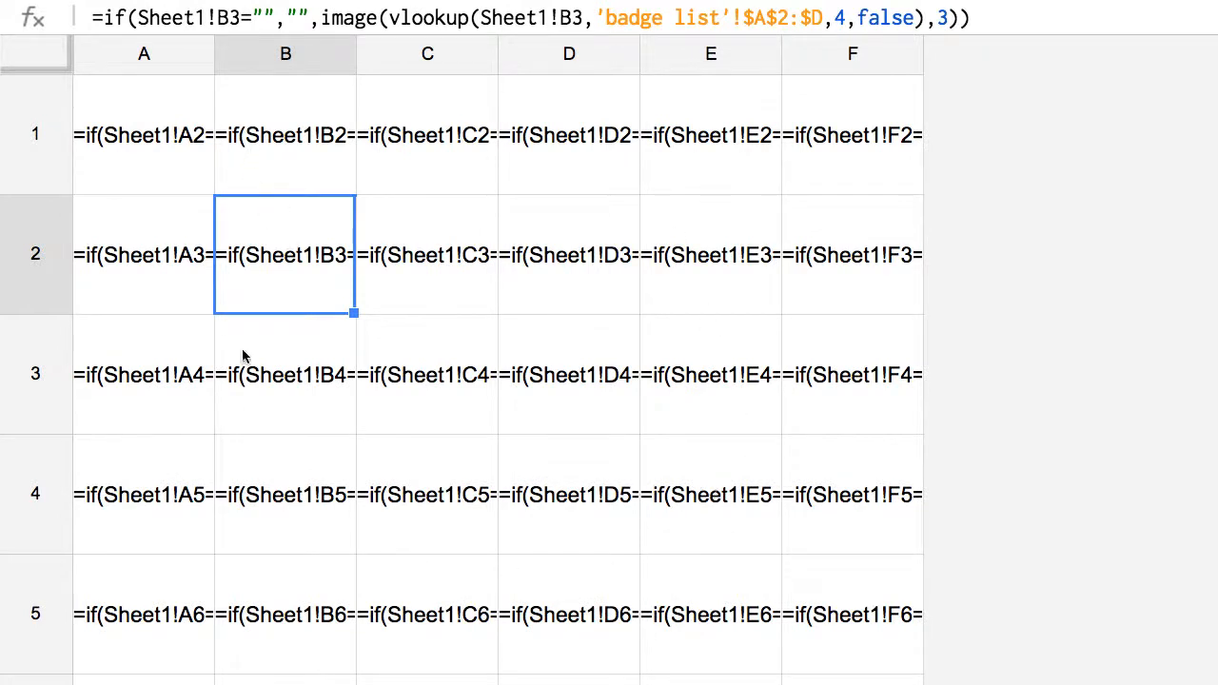
{"action": "mouse_move", "coordinate": [879, 282]}
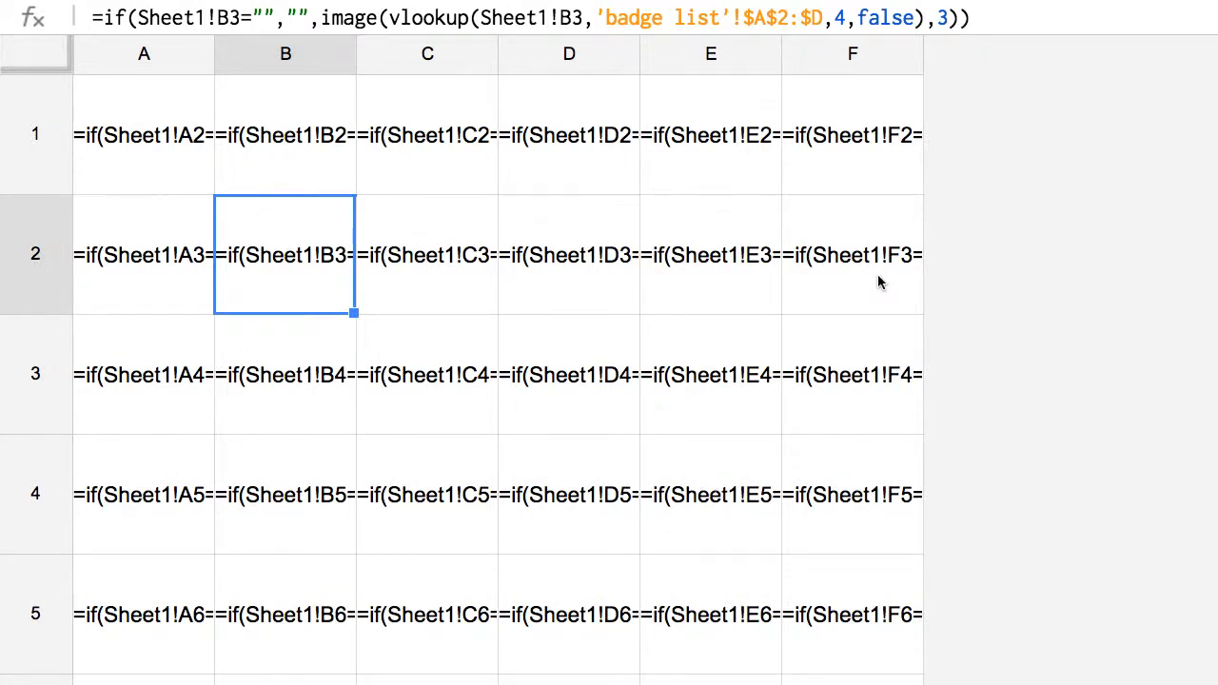
{"action": "mouse_move", "coordinate": [775, 265]}
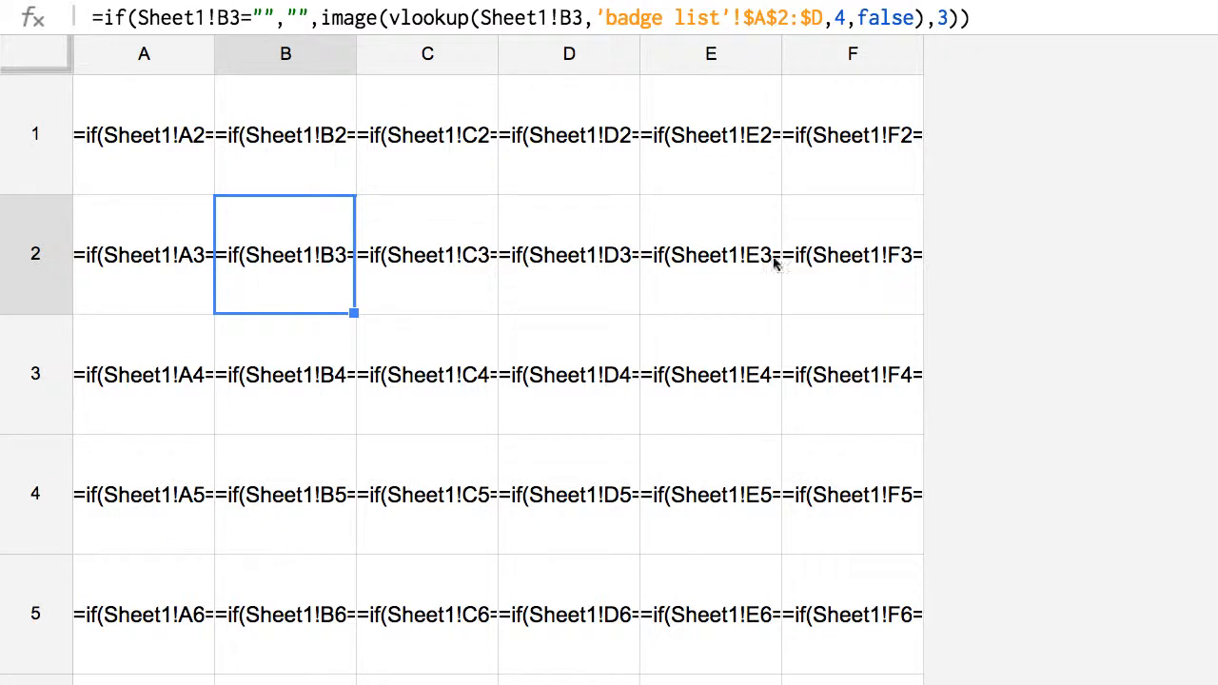
{"action": "mouse_move", "coordinate": [161, 145]}
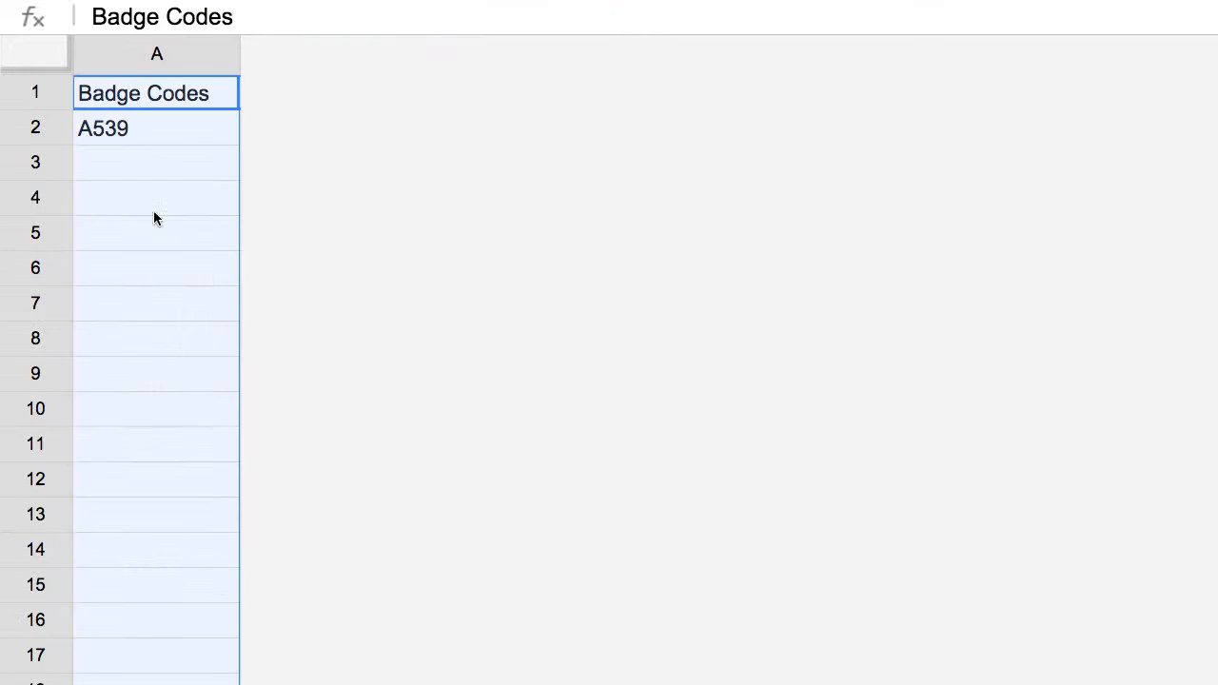
{"action": "left_click", "coordinate": [156, 162]}
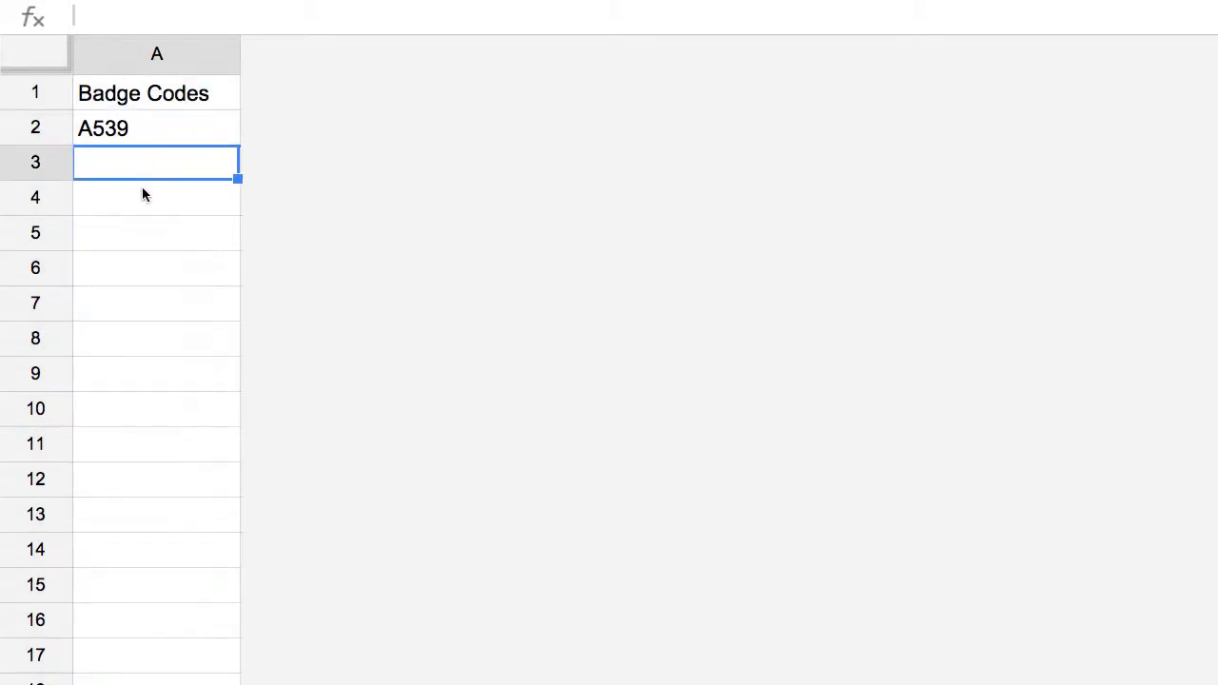
{"action": "left_click", "coordinate": [156, 267]}
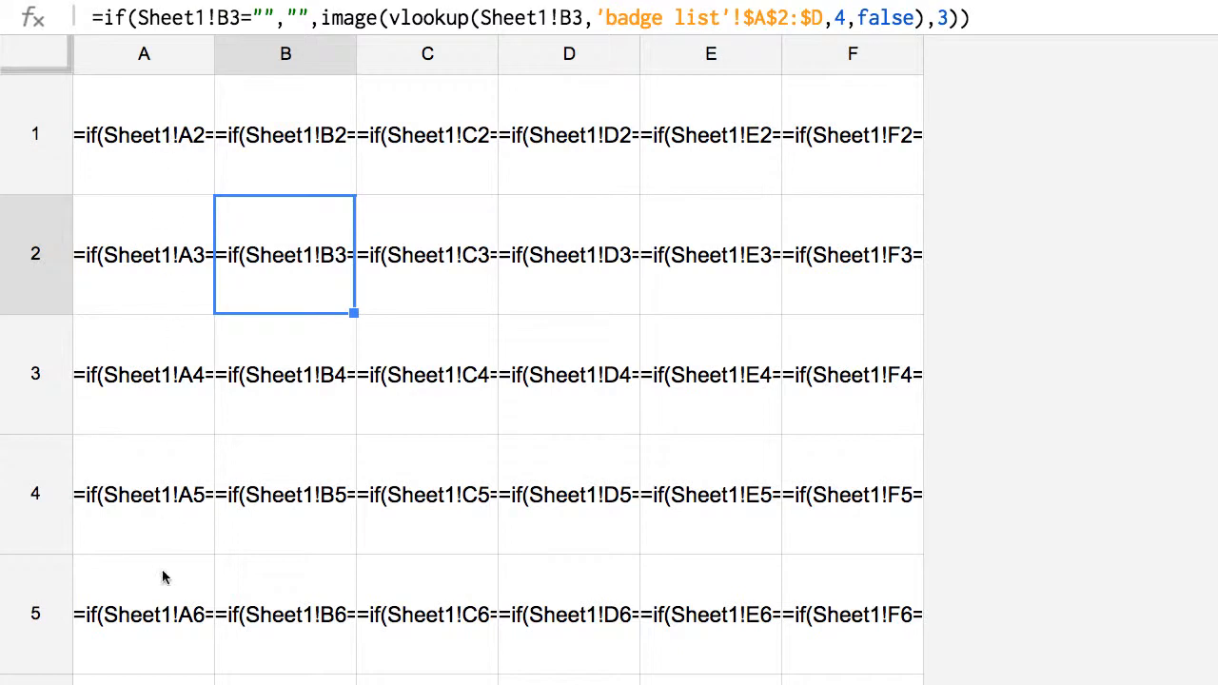
{"action": "mouse_move", "coordinate": [306, 108]}
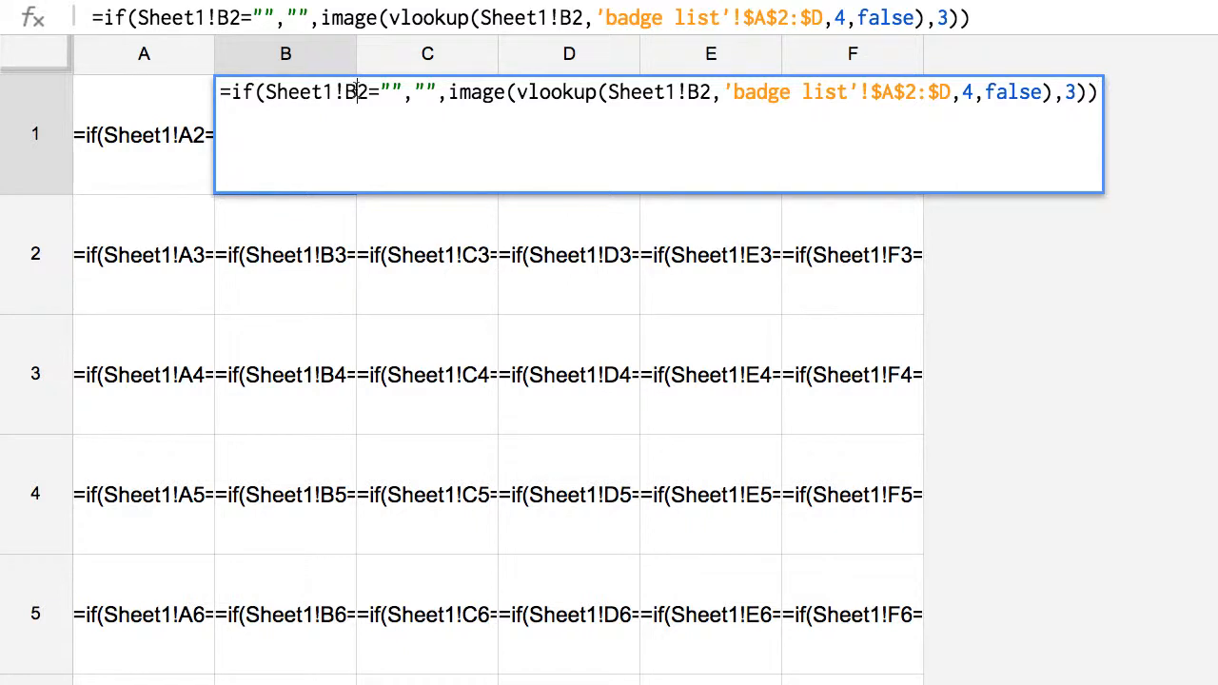
Correct the row 1 formulas so their Sheet1 references run A3, A4 and onward through F1
{"action": "key", "text": "Backspace"}
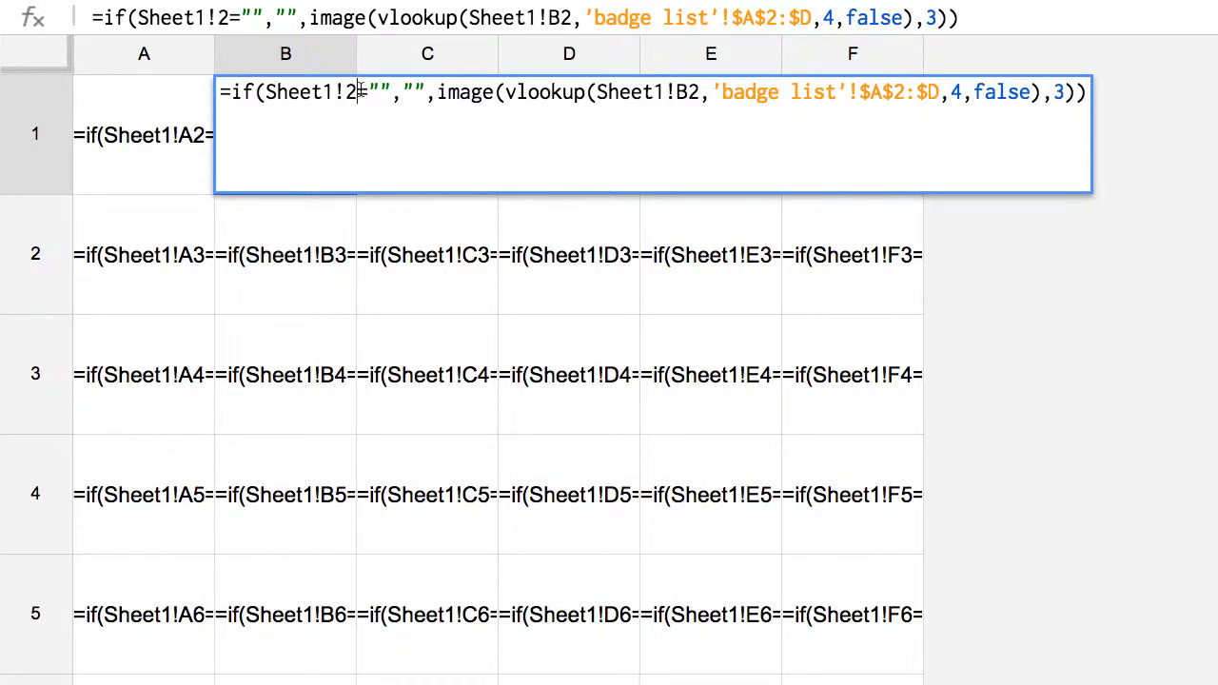
{"action": "type", "text": "A3"}
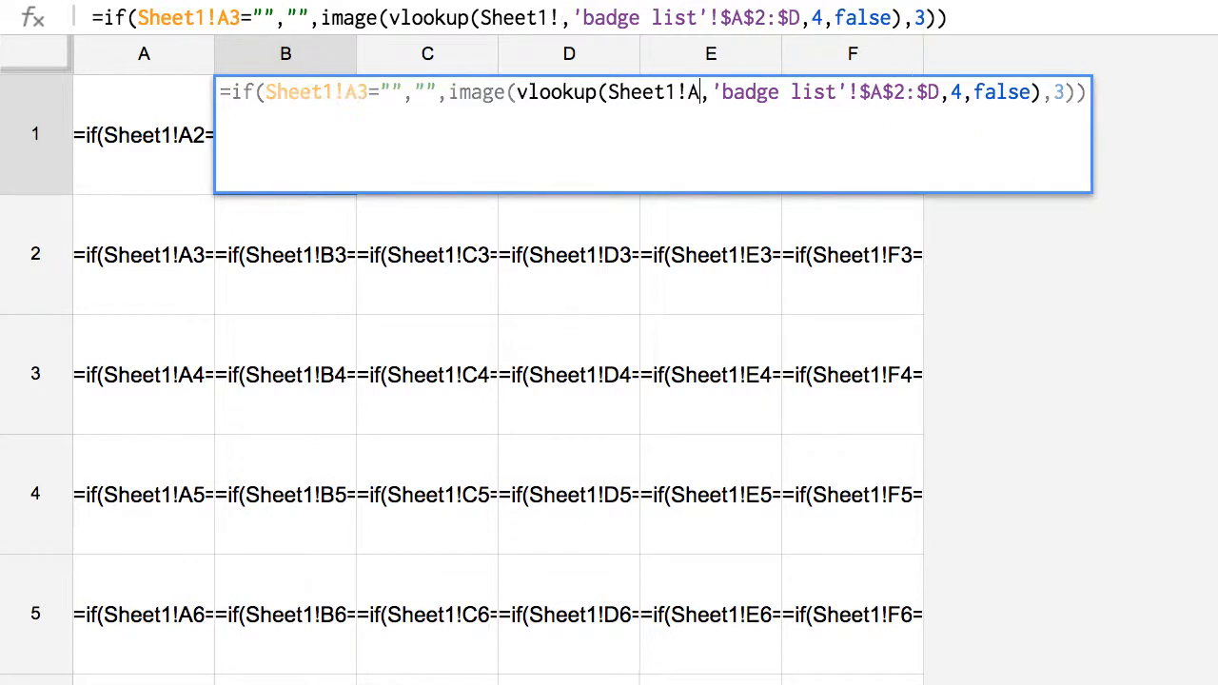
{"action": "type", "text": "3"}
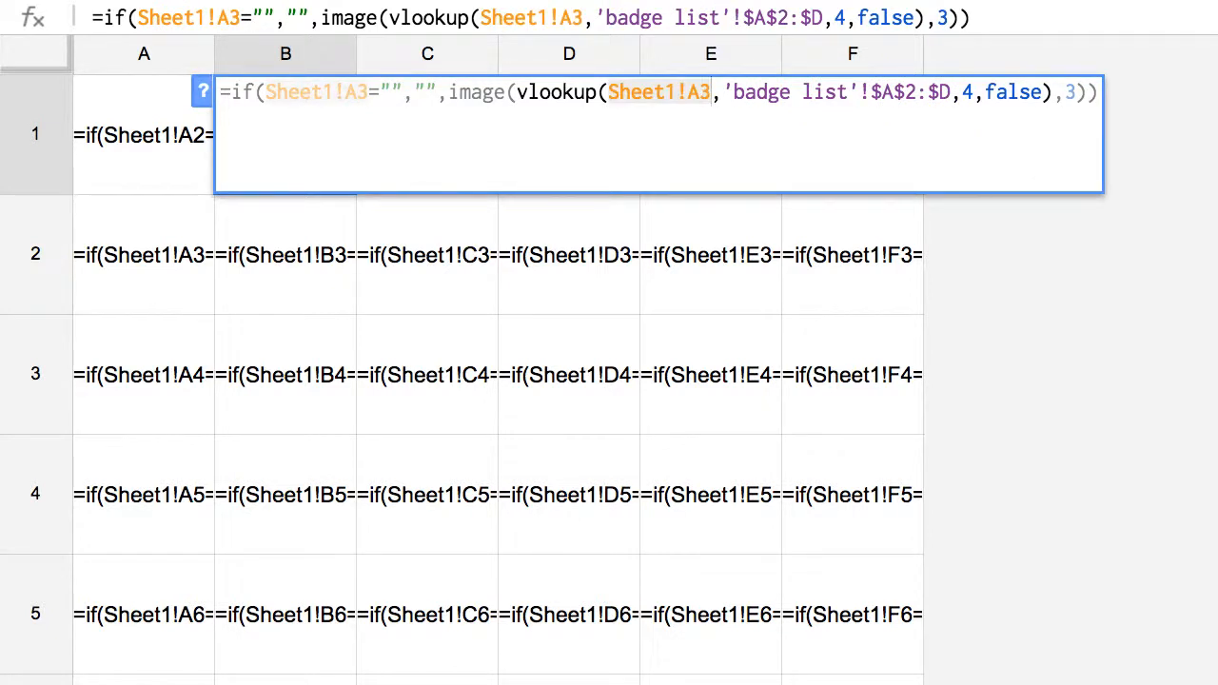
{"action": "left_click", "coordinate": [285, 255]}
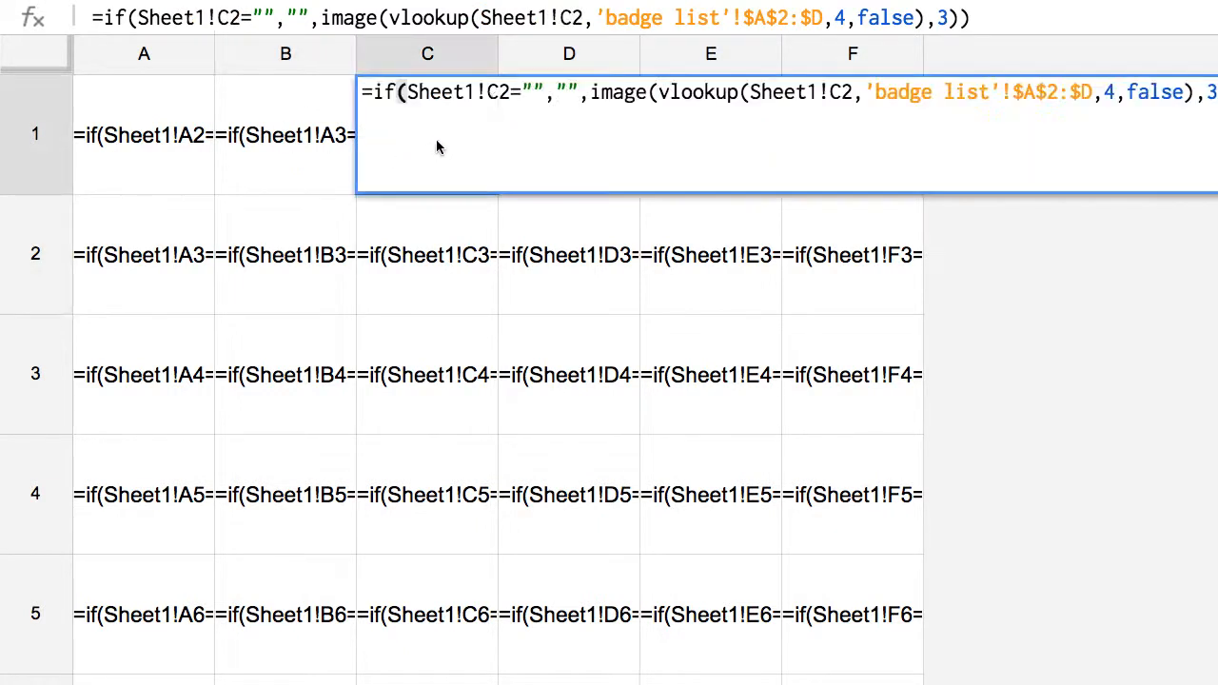
{"action": "type", "text": "A4="}
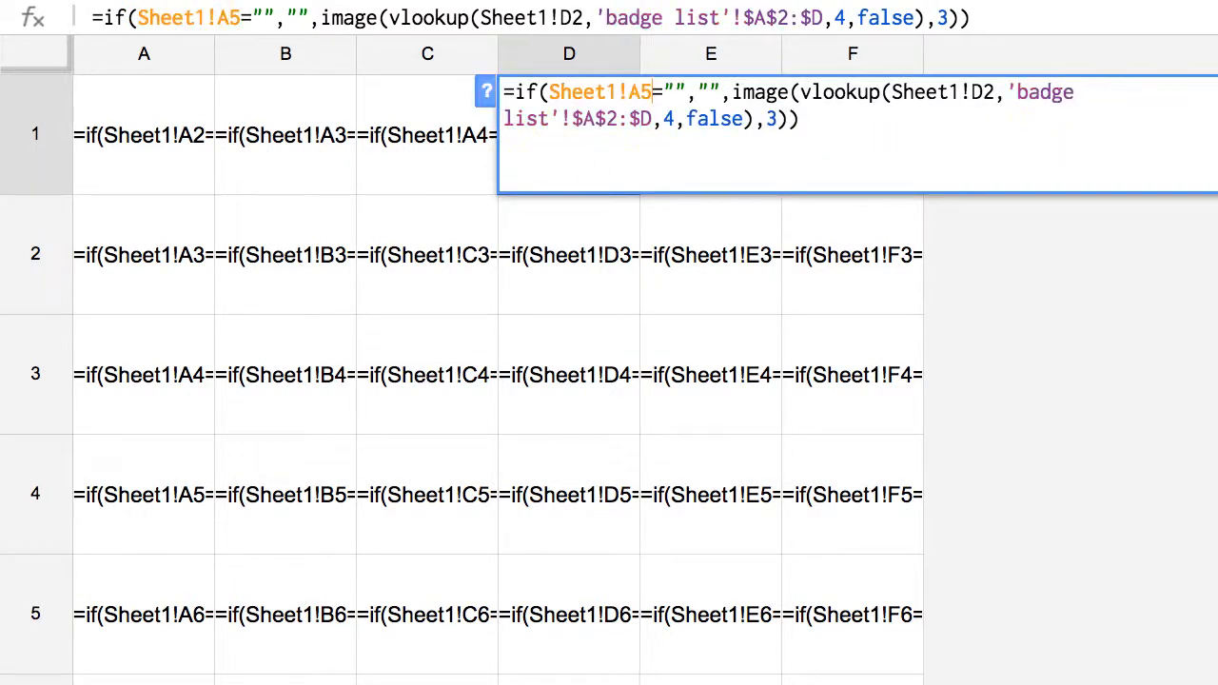
{"action": "left_click", "coordinate": [710, 133]}
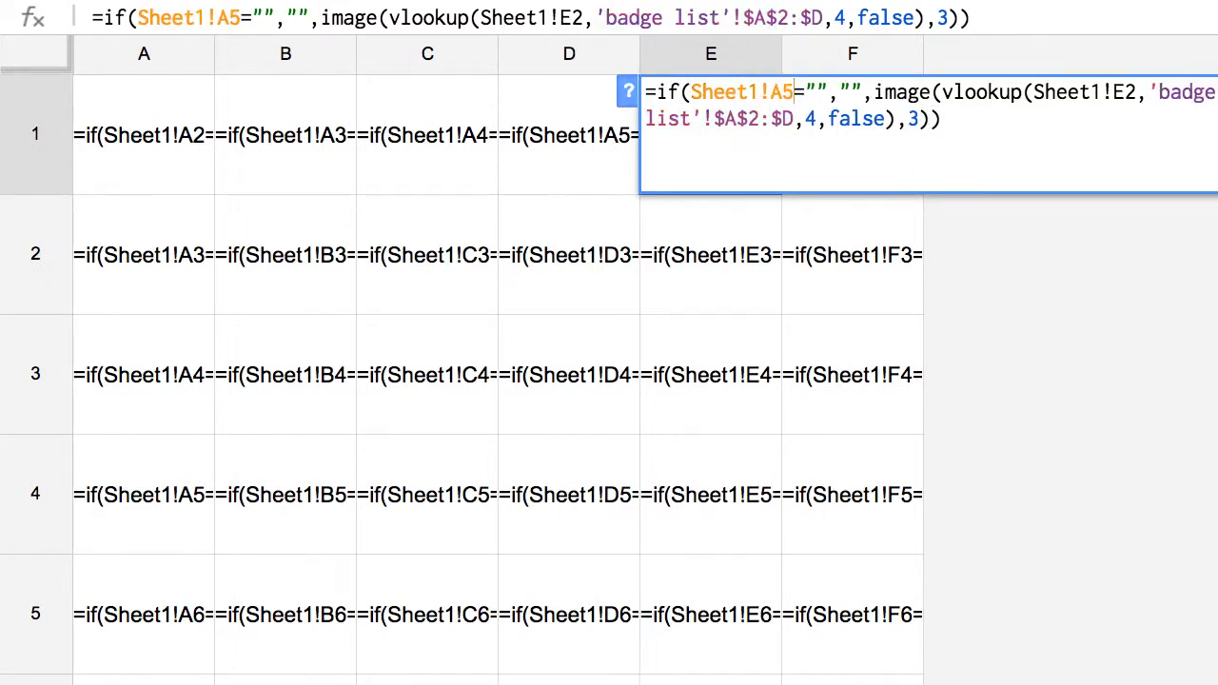
{"action": "left_click", "coordinate": [853, 133]}
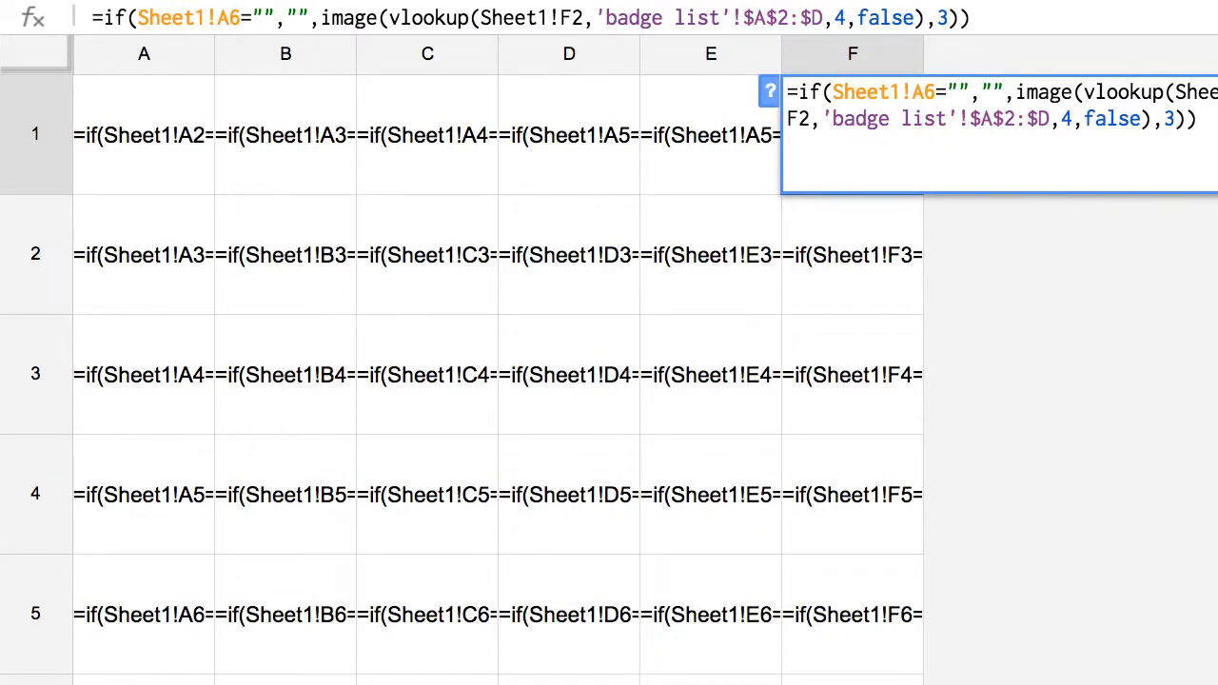
{"action": "left_click", "coordinate": [853, 255]}
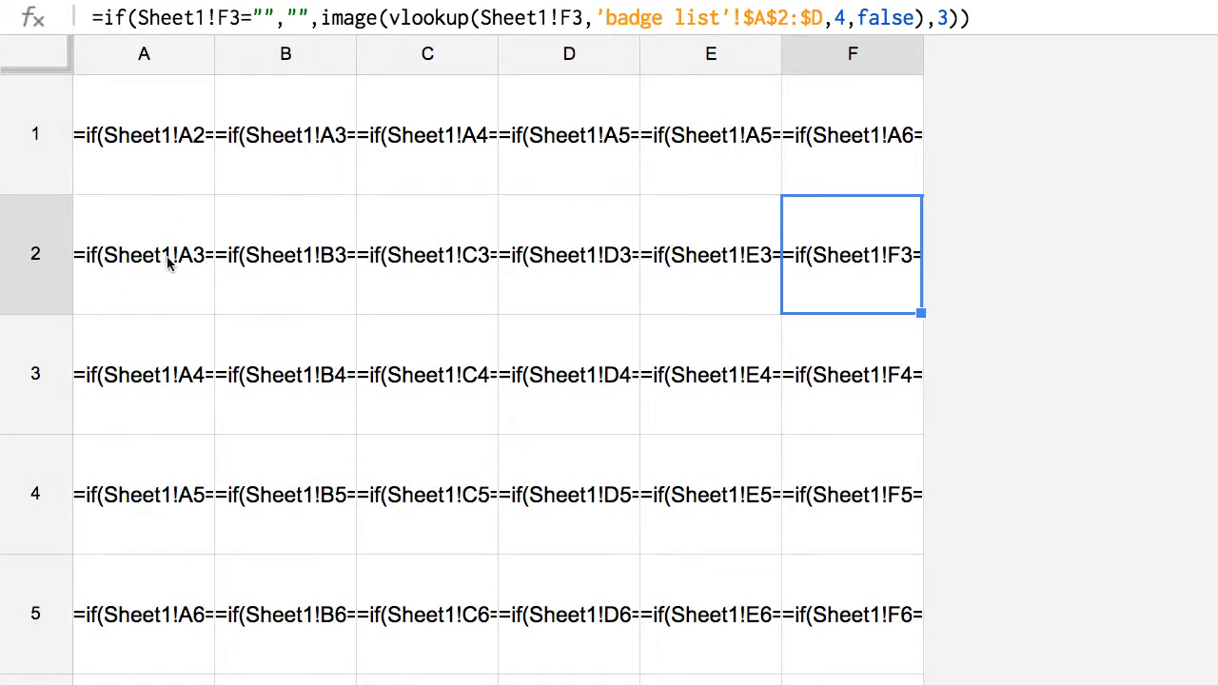
Point A2 and B2 at Sheet1!A7 and Sheet1!A8
{"action": "left_click", "coordinate": [145, 255]}
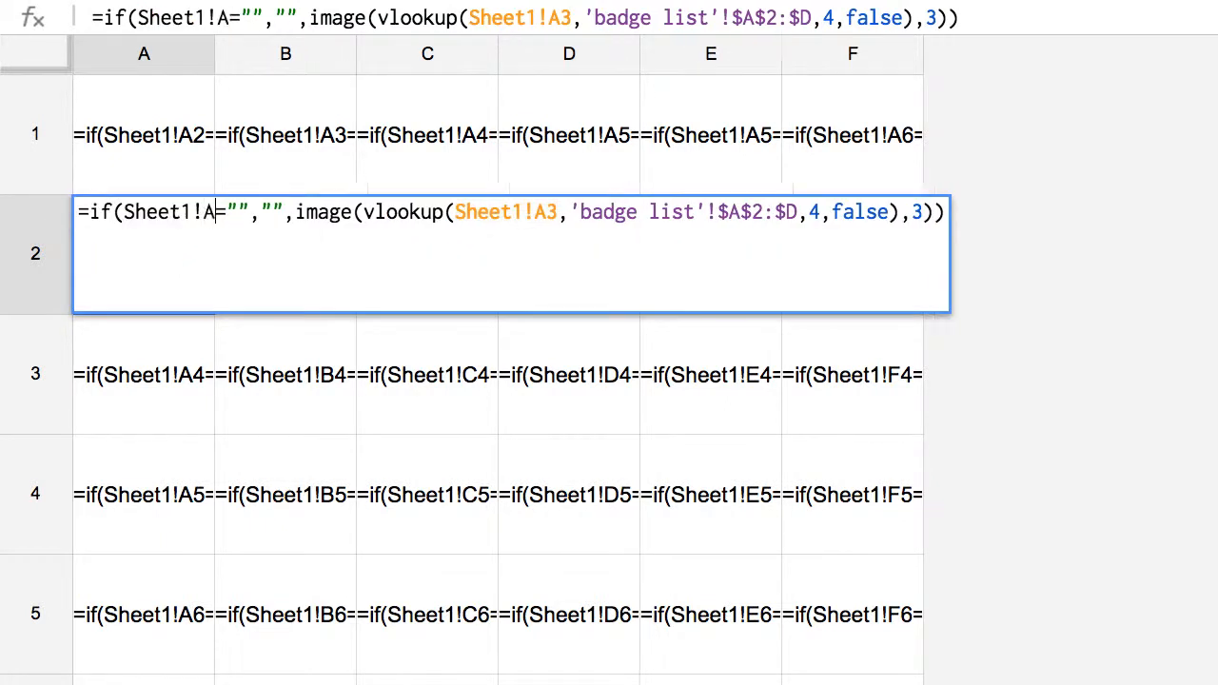
{"action": "type", "text": "7"}
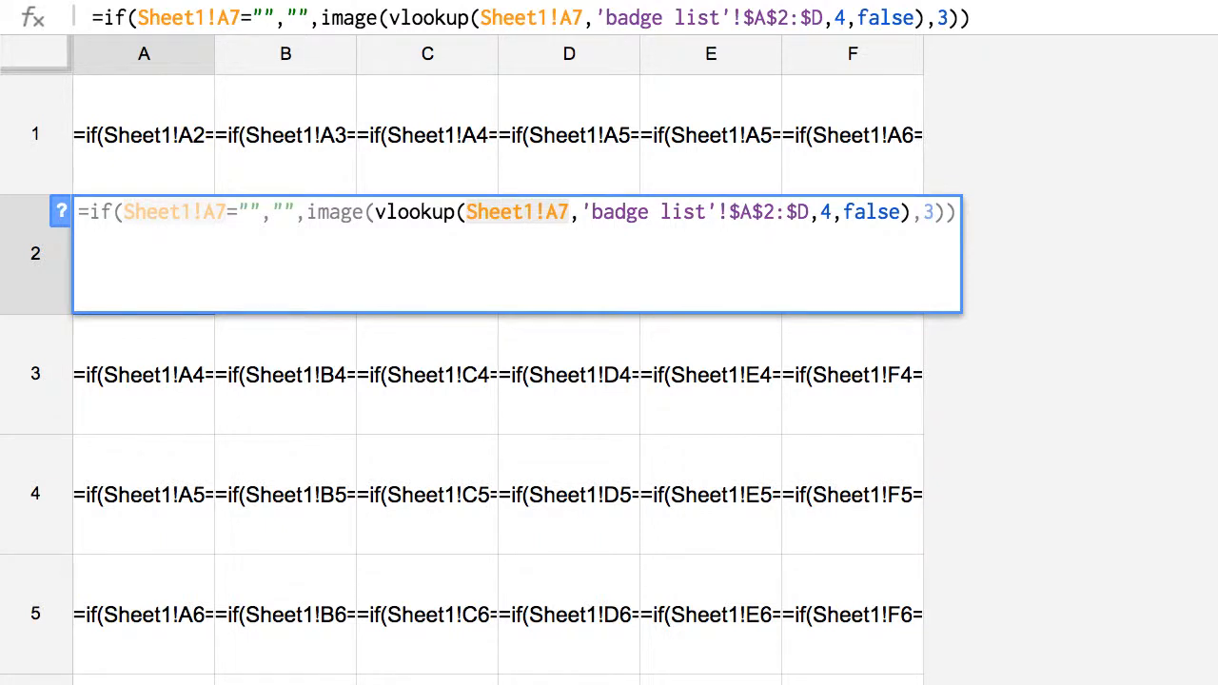
{"action": "left_click", "coordinate": [142, 373]}
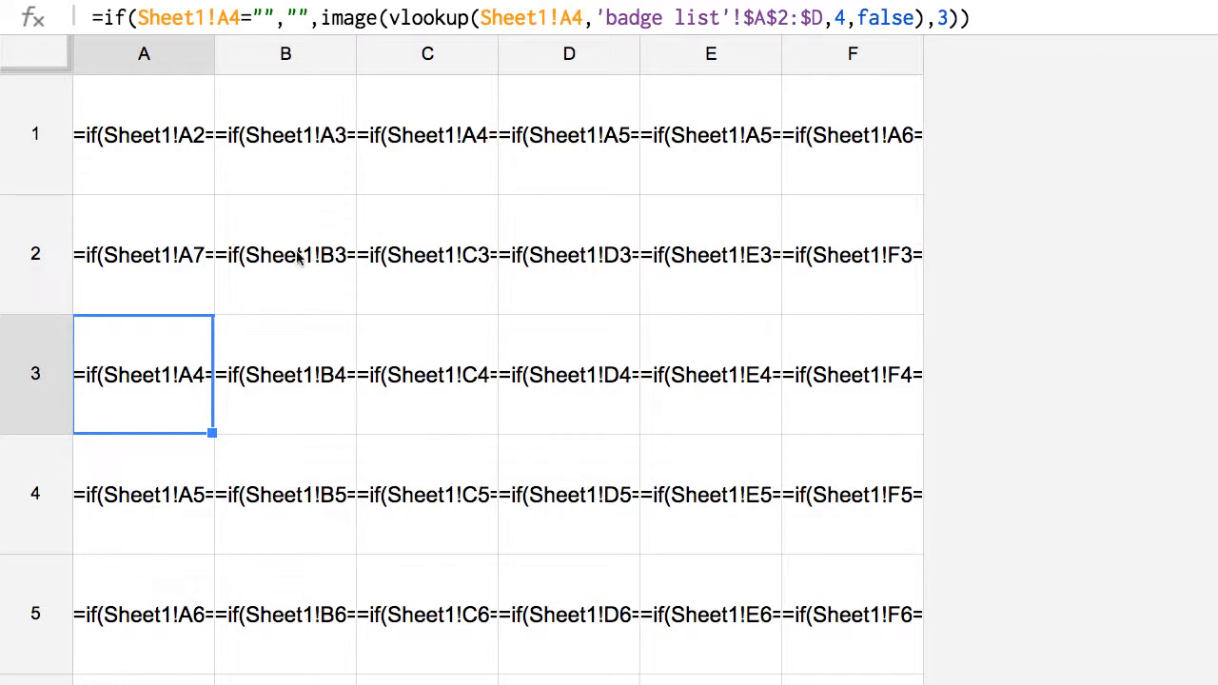
{"action": "left_click", "coordinate": [285, 255]}
{"action": "type", "text": "A"}
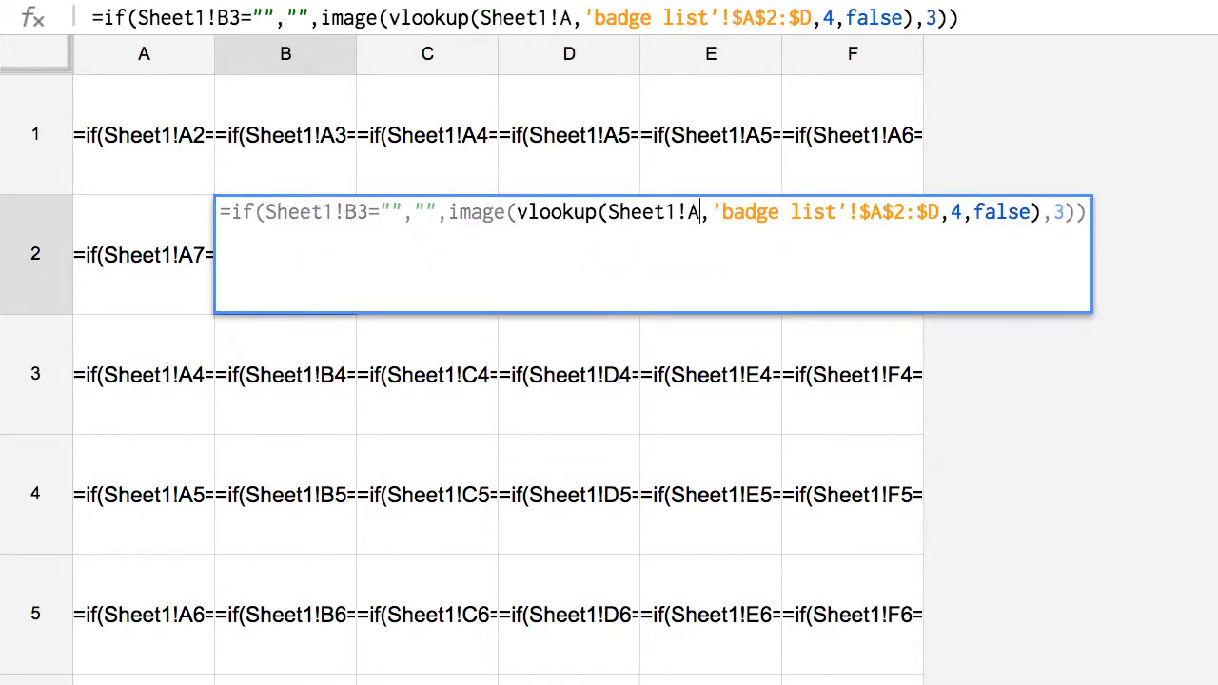
{"action": "type", "text": "8"}
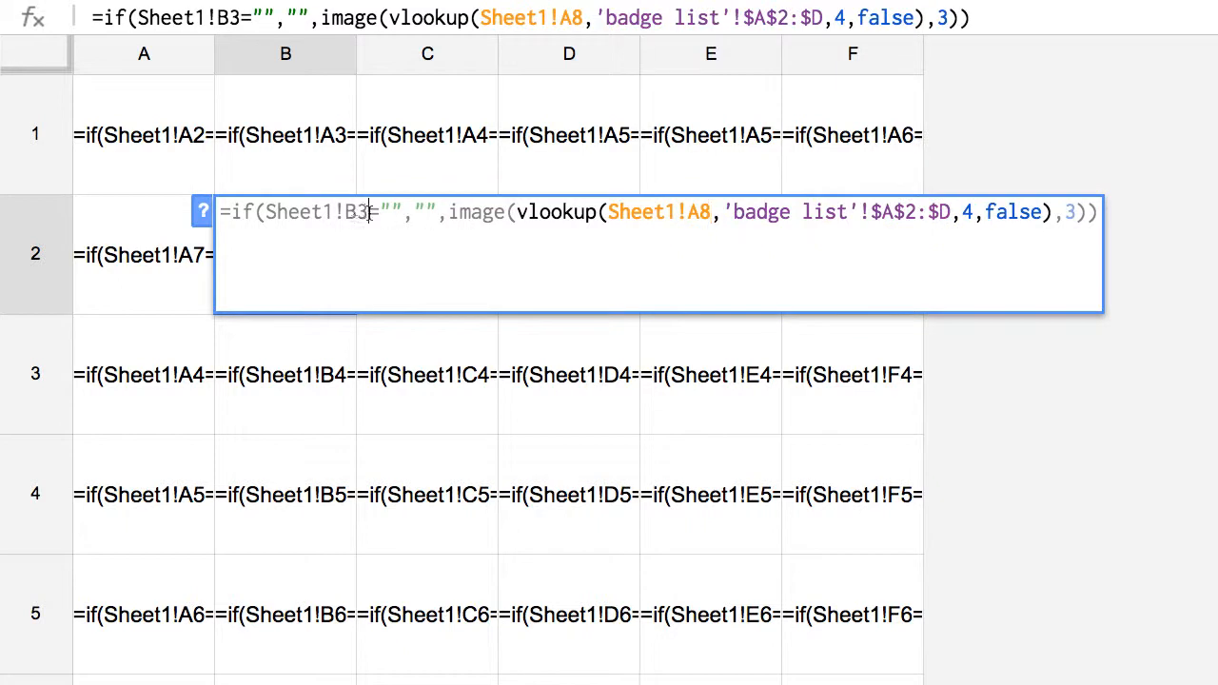
{"action": "type", "text": "A8"}
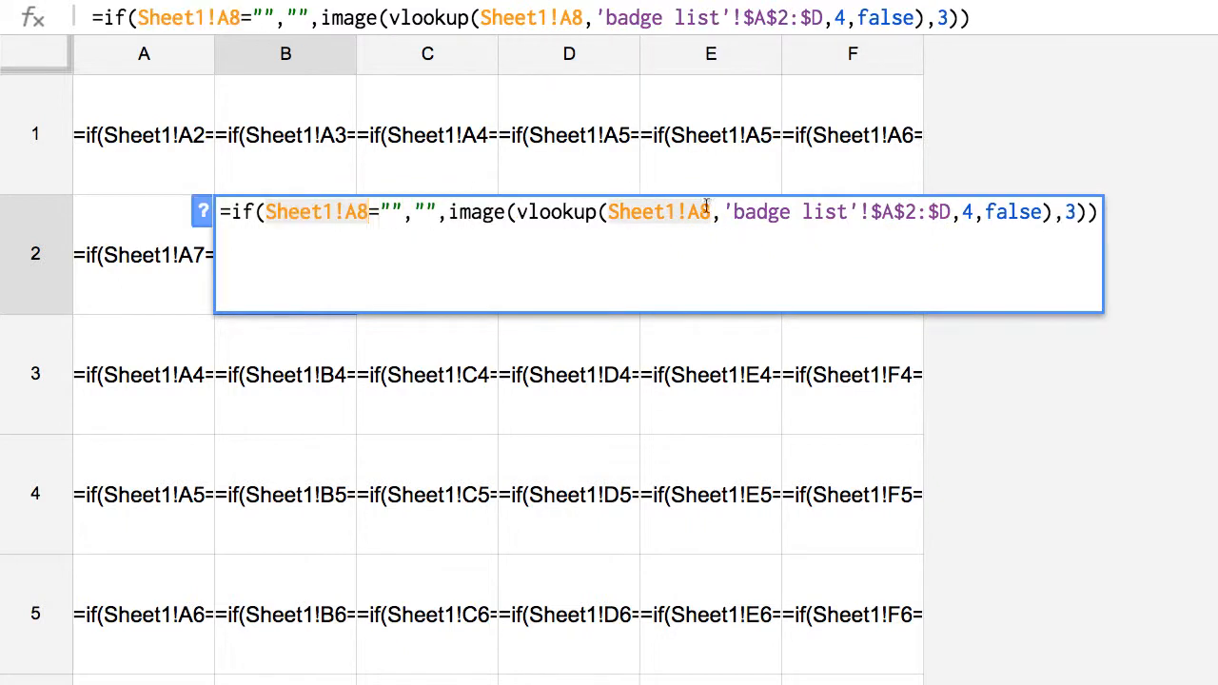
{"action": "left_click", "coordinate": [426, 255]}
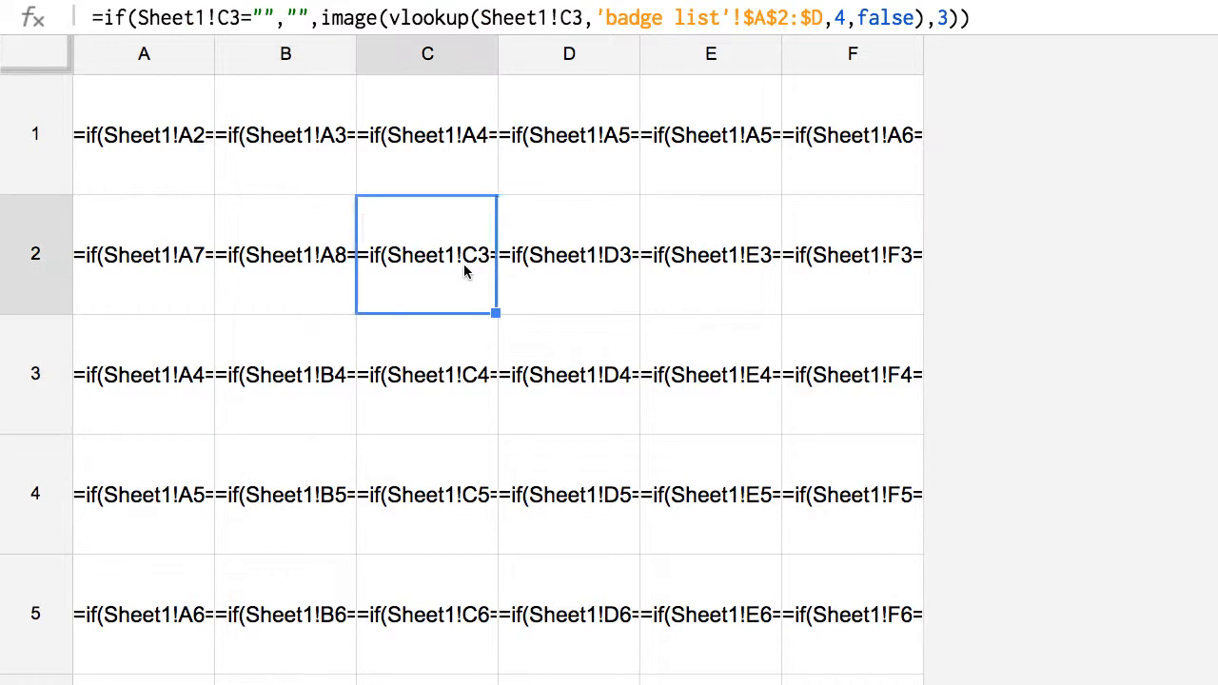
Point C2 through F2 at Sheet1 cells A9, A10, A11 and A12
{"action": "double_click", "coordinate": [426, 255]}
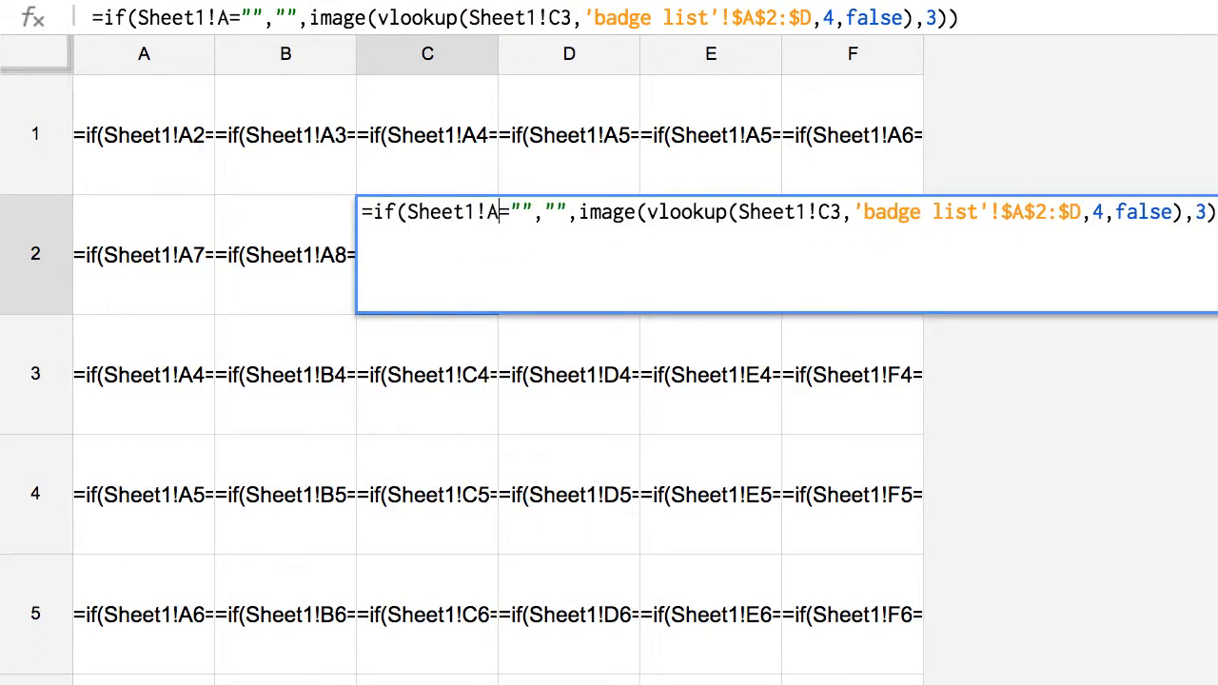
{"action": "type", "text": "9="}
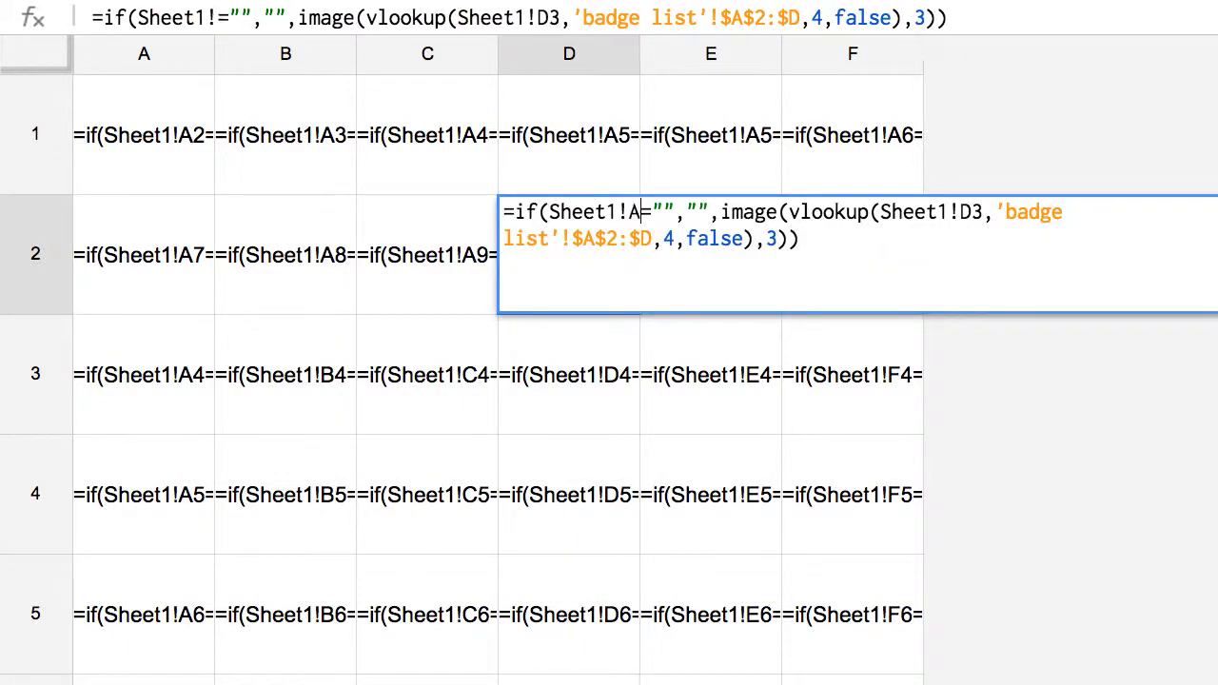
{"action": "type", "text": "10"}
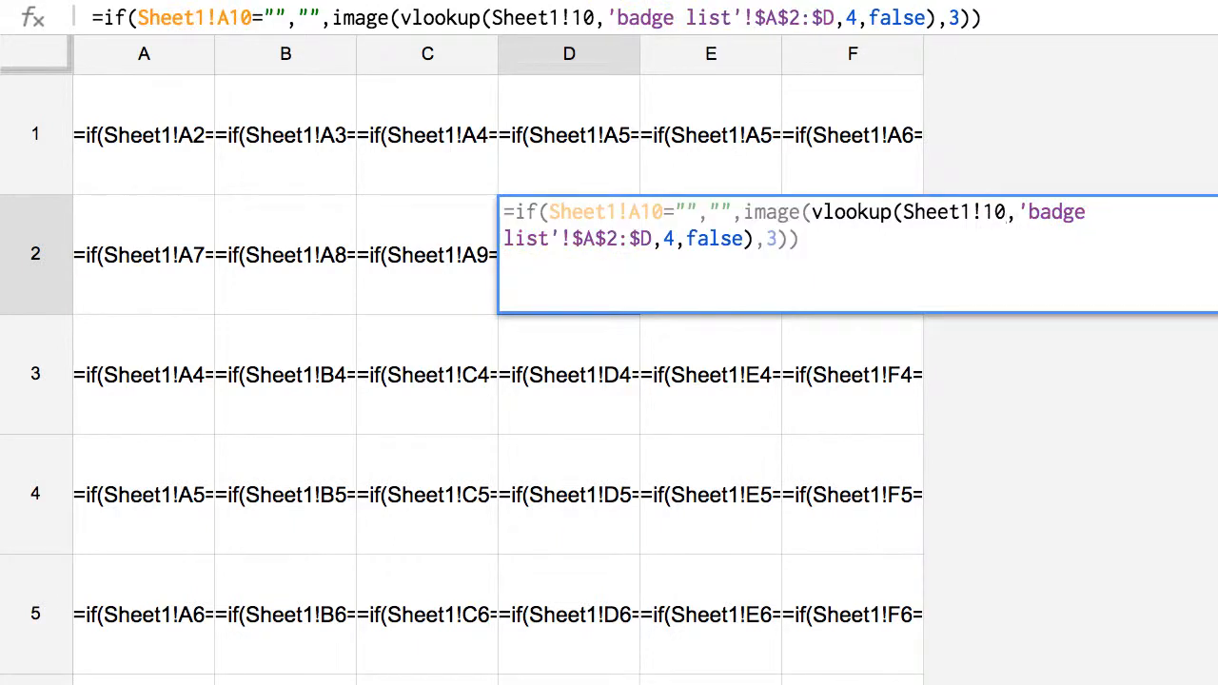
{"action": "left_click", "coordinate": [567, 373]}
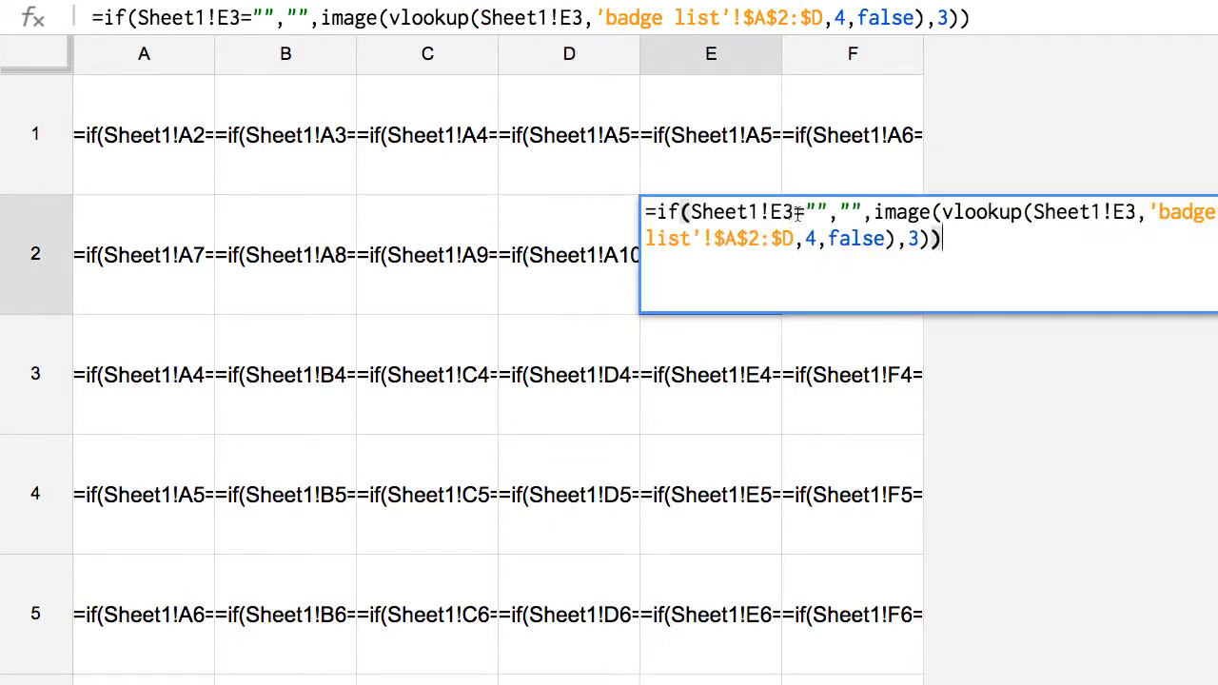
{"action": "type", "text": "A11"}
{"action": "type", "text": "=if(Sheet1!A12=\"\",\"\",image(vlookup(Sheet1!A,'badge list'!$A$2:$D,4,false),3))"}
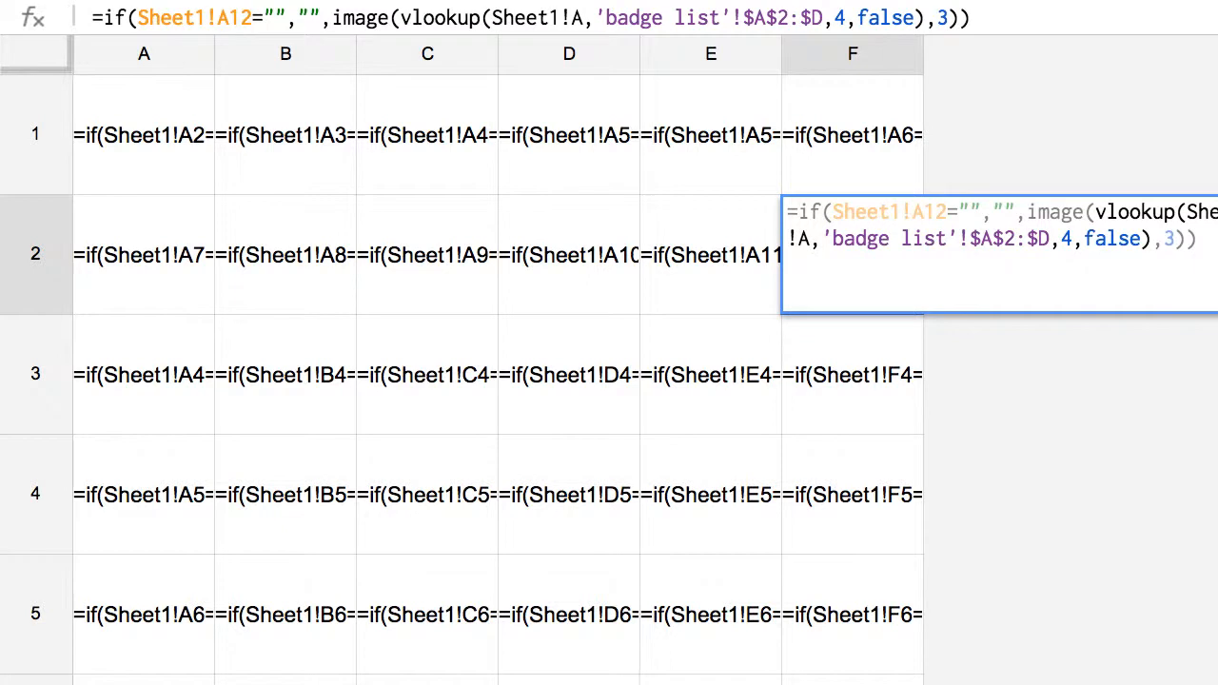
{"action": "left_click", "coordinate": [853, 373]}
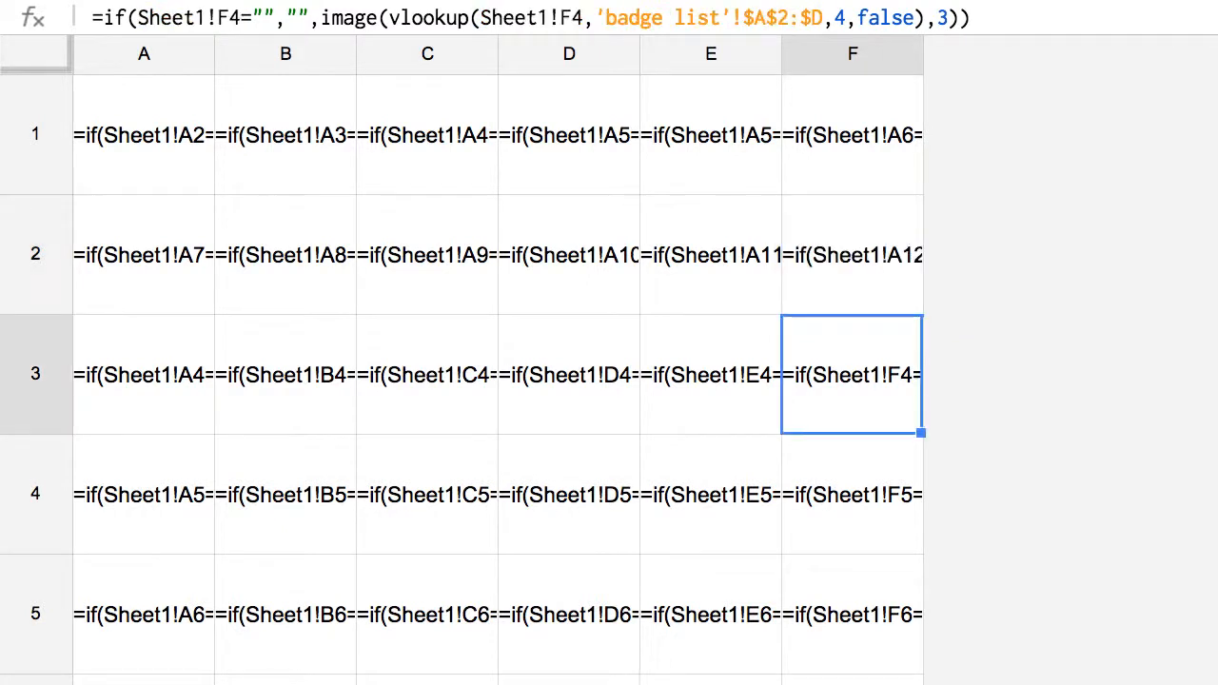
{"action": "mouse_move", "coordinate": [110, 316]}
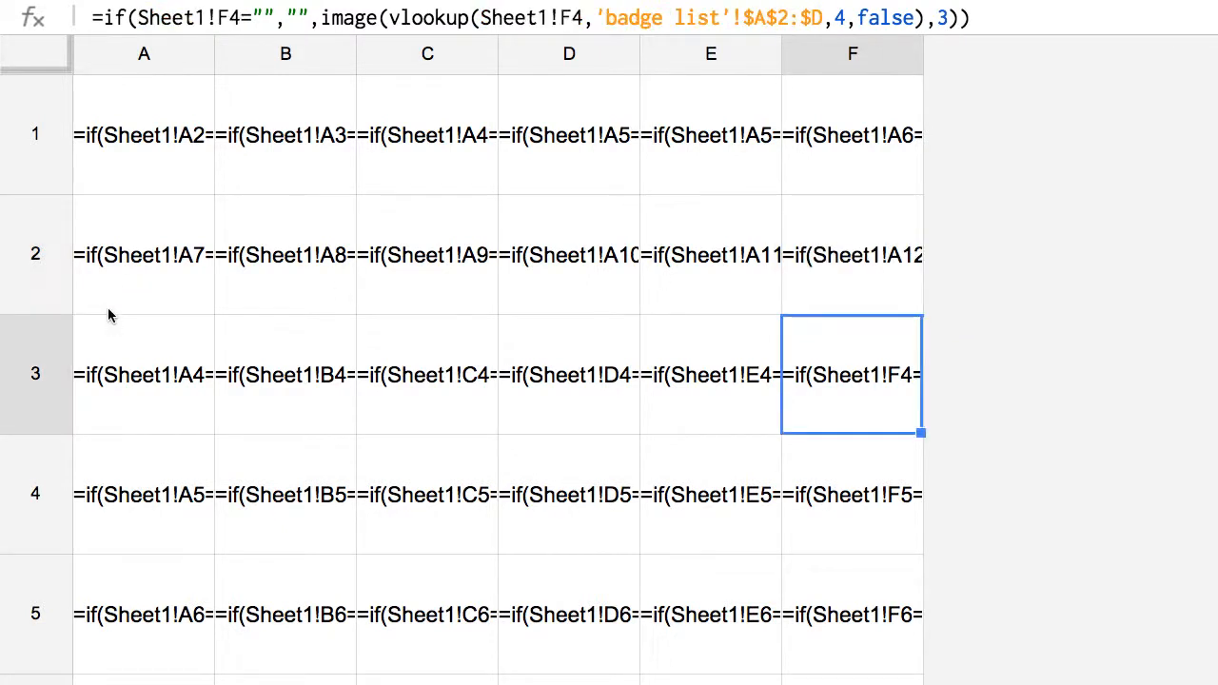
{"action": "mouse_move", "coordinate": [85, 304]}
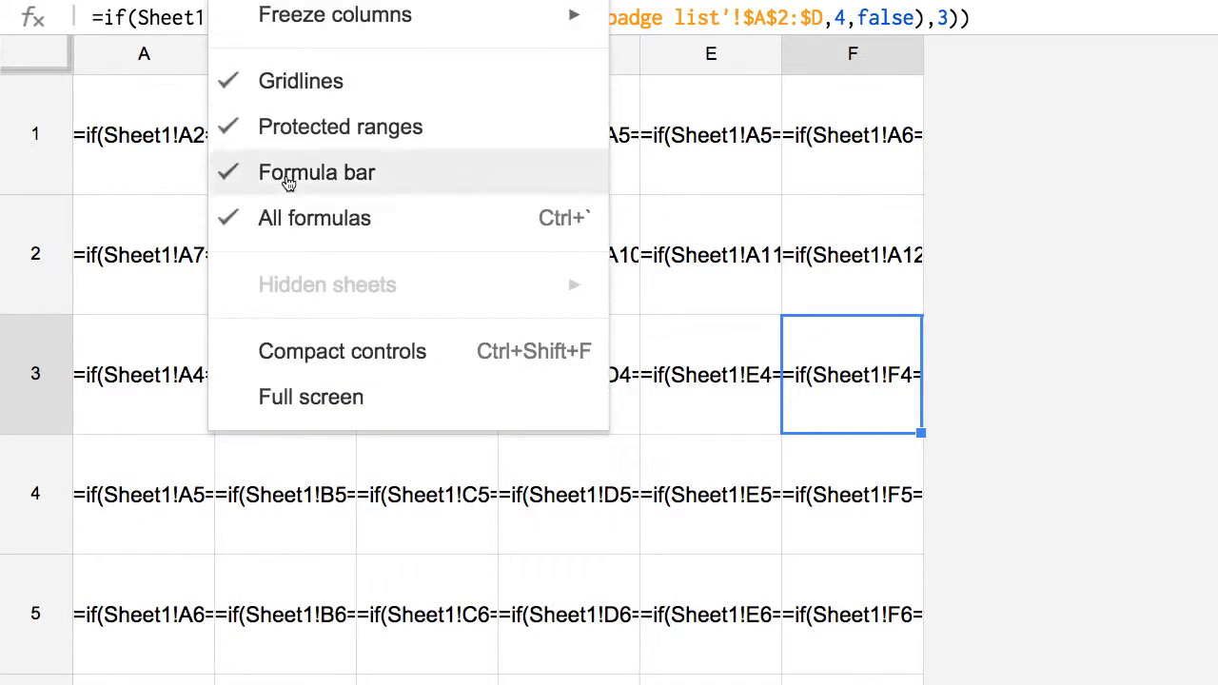
Untick All formulas so the grid shows results, with the Level 1 badge in A1
{"action": "left_click", "coordinate": [314, 217]}
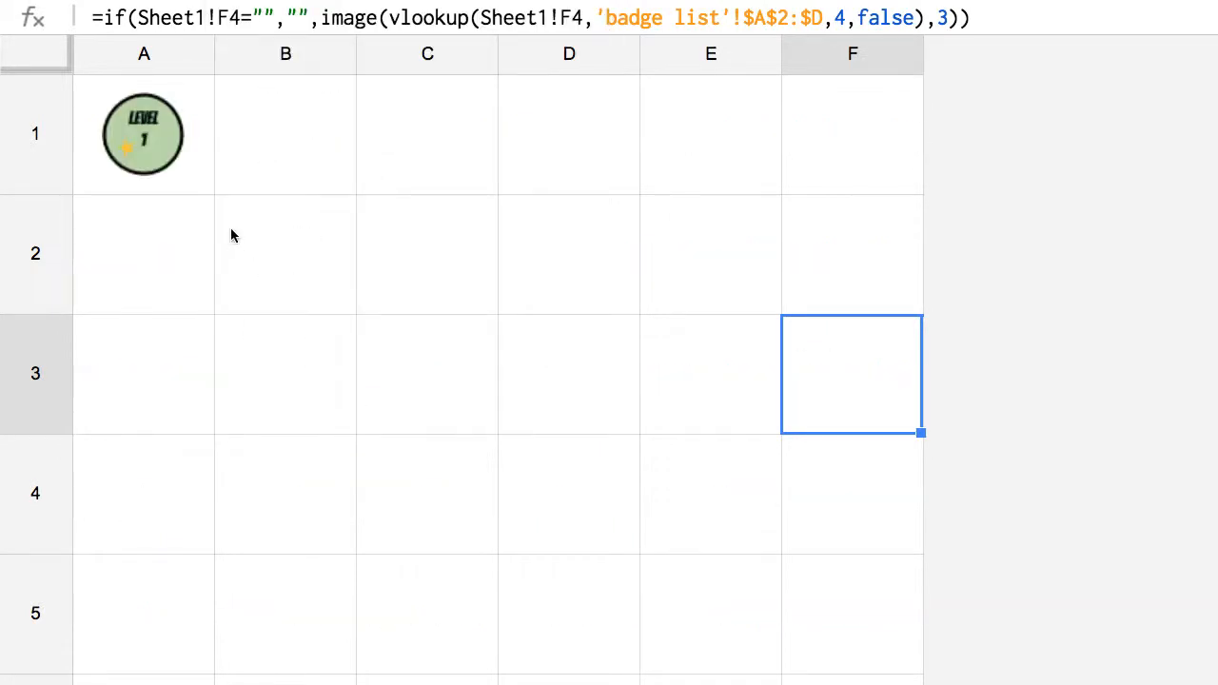
{"action": "left_click", "coordinate": [144, 133]}
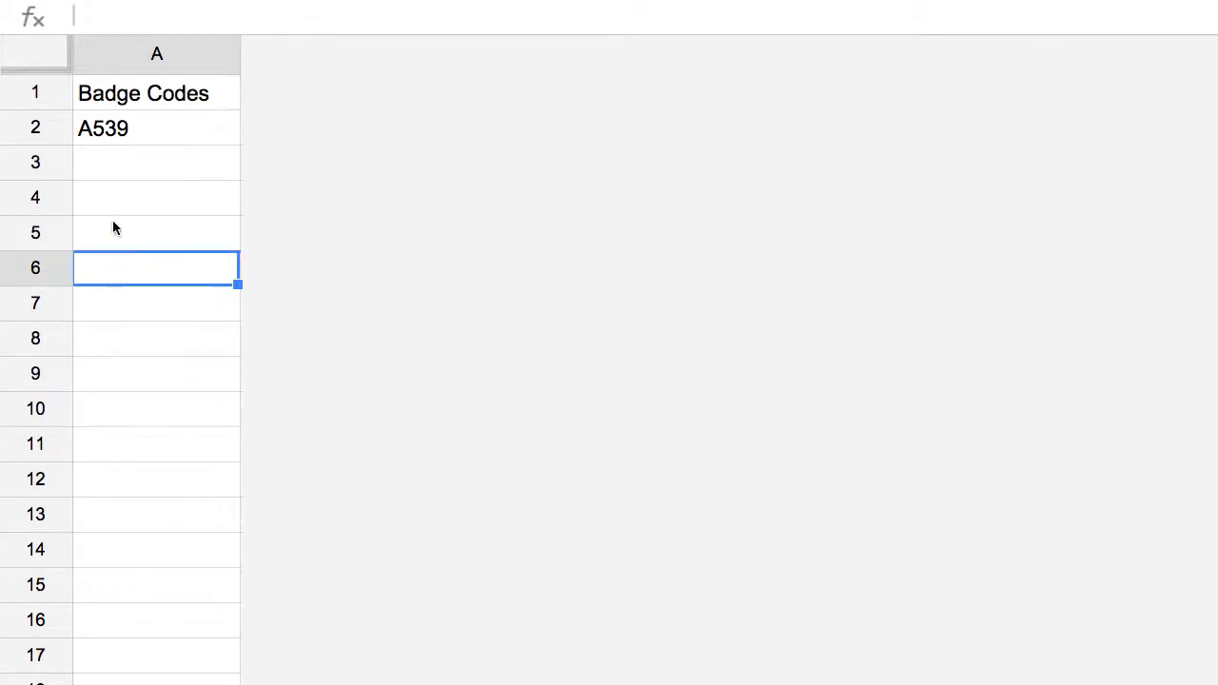
Enter badge code 7G8P in Sheet1 cell A3 below A539
{"action": "type", "text": "7G8P"}
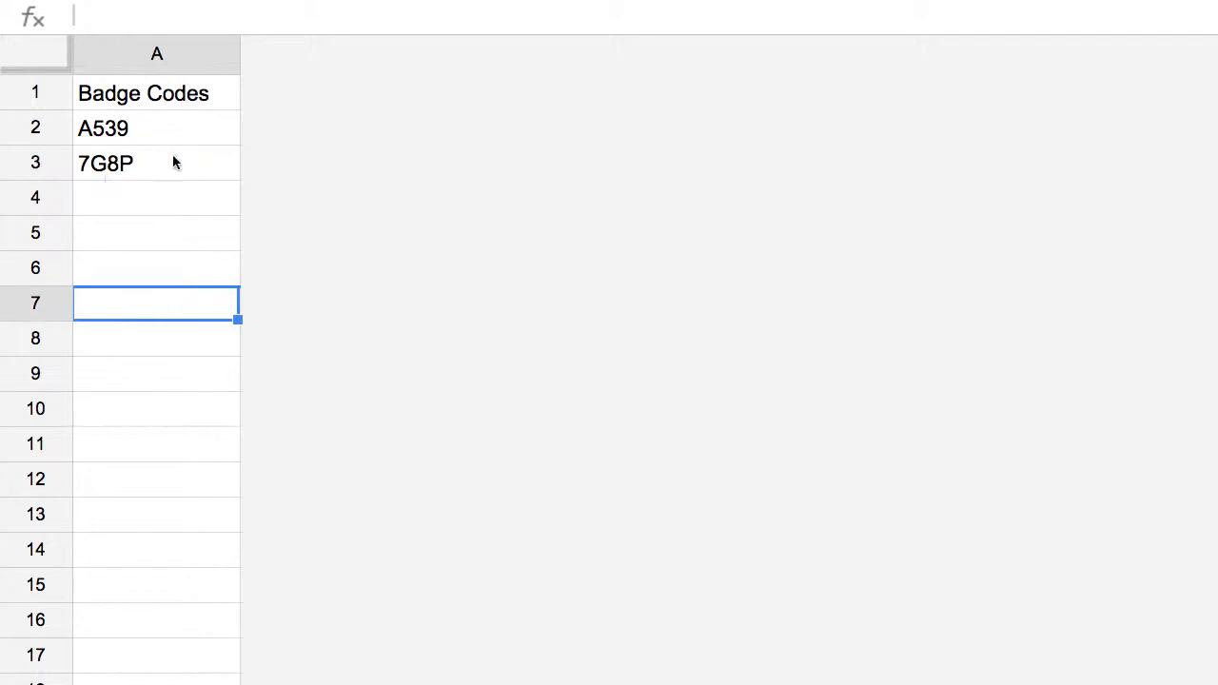
{"action": "mouse_move", "coordinate": [133, 177]}
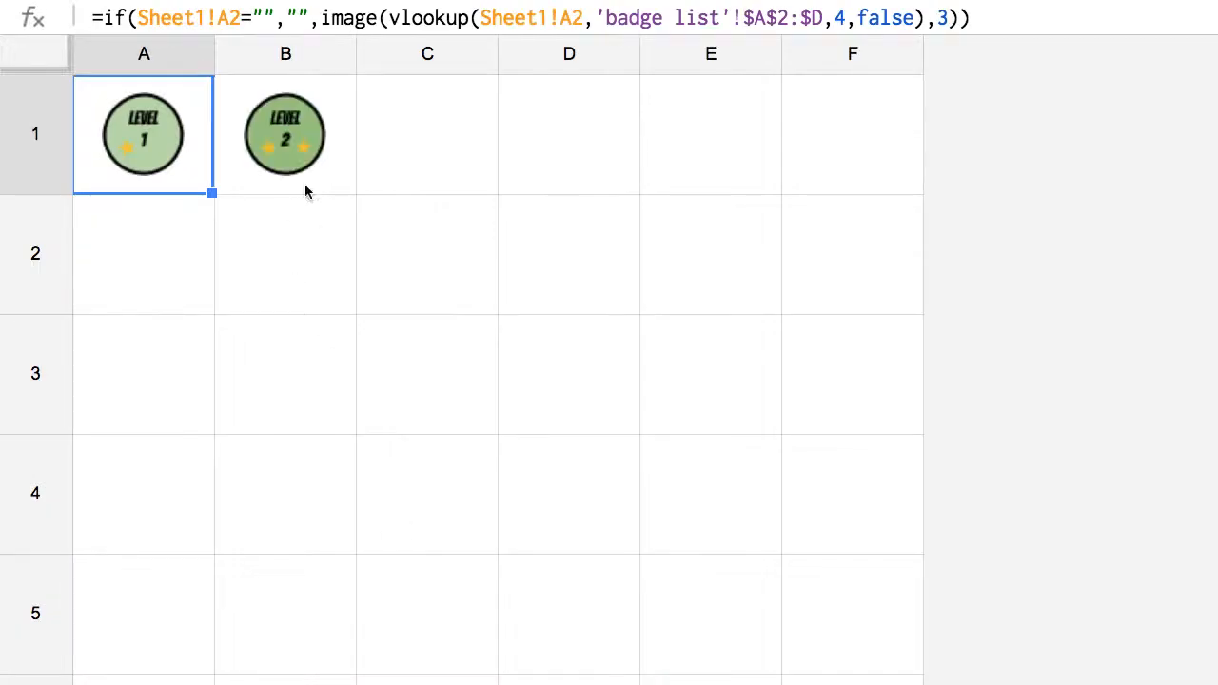
{"action": "mouse_move", "coordinate": [249, 152]}
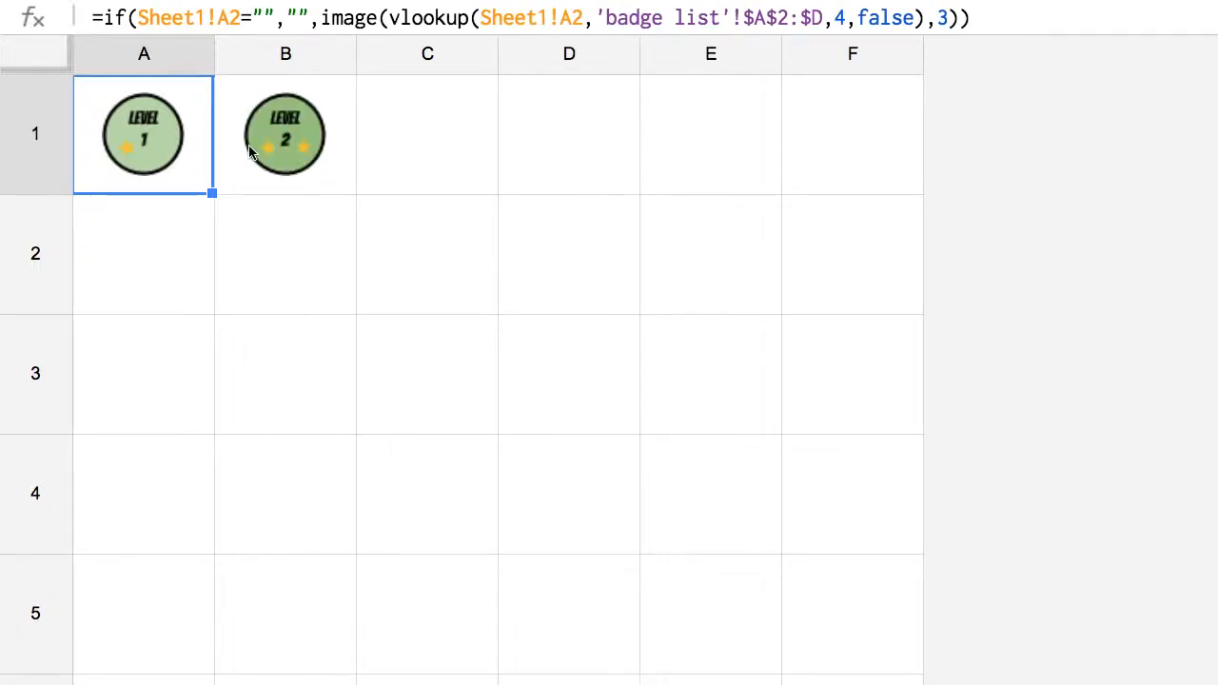
Check the formulas behind the new Level 2 badges in B1 and B2
{"action": "left_click", "coordinate": [285, 133]}
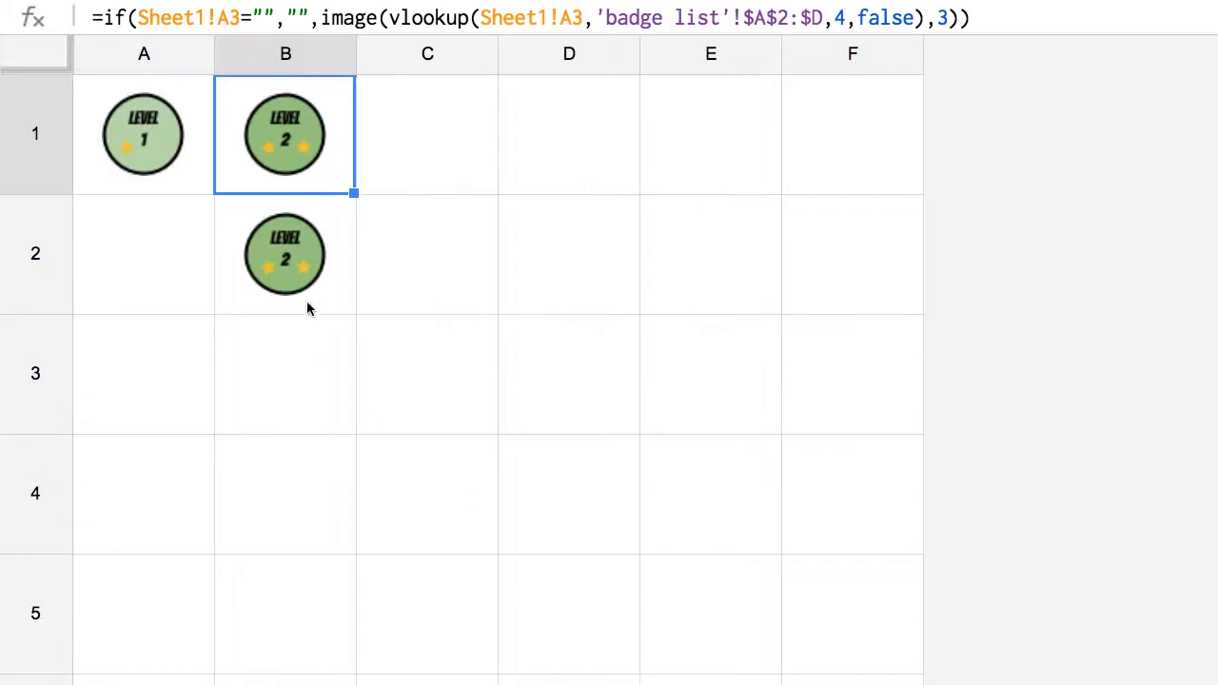
{"action": "left_click", "coordinate": [285, 255]}
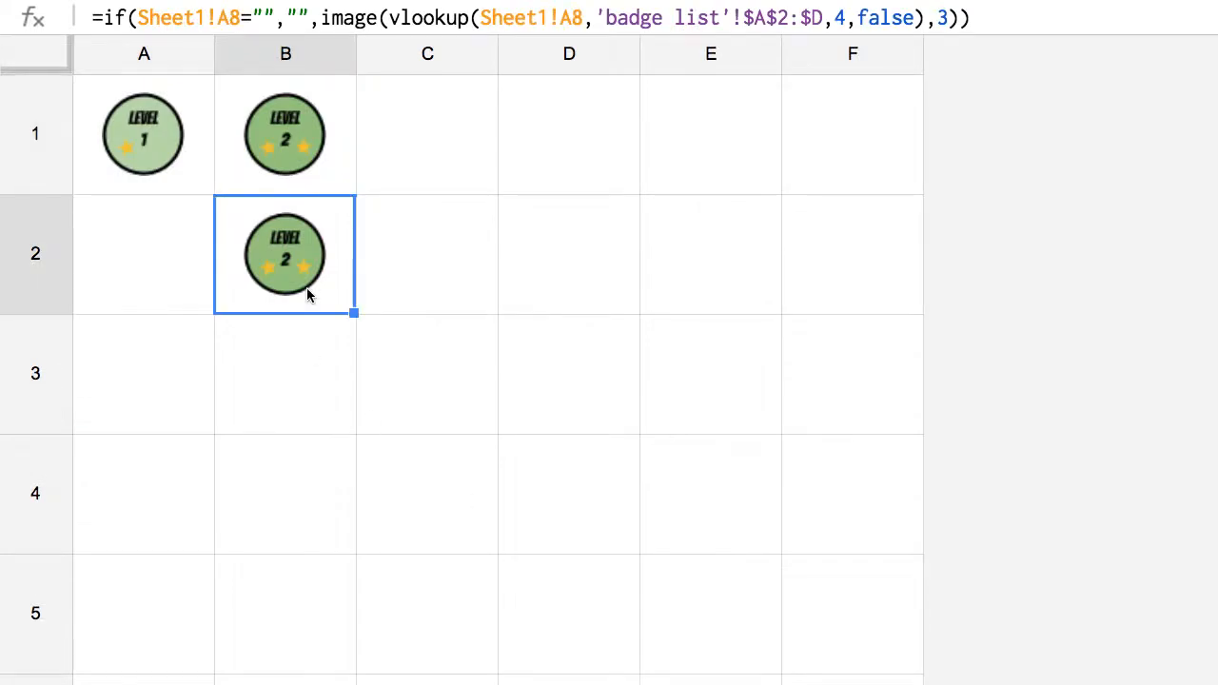
{"action": "mouse_move", "coordinate": [339, 53]}
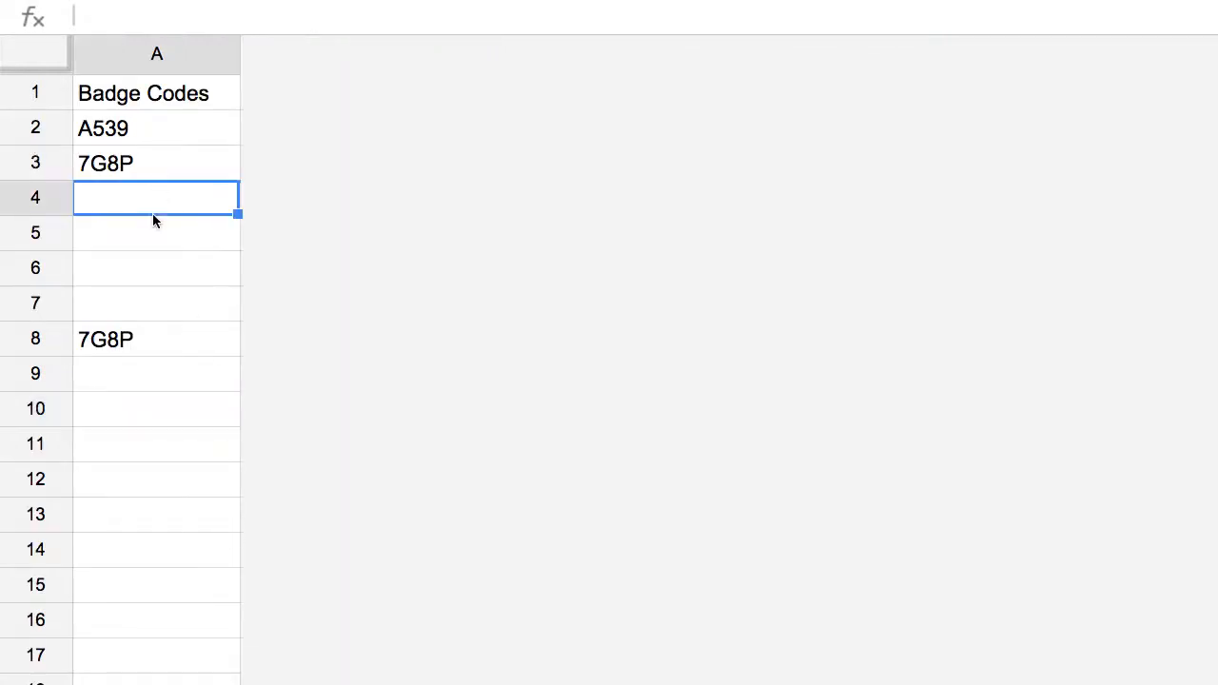
On Sheet1, select the empty code cell A7 below the listed 7G8P entries
{"action": "left_click", "coordinate": [156, 303]}
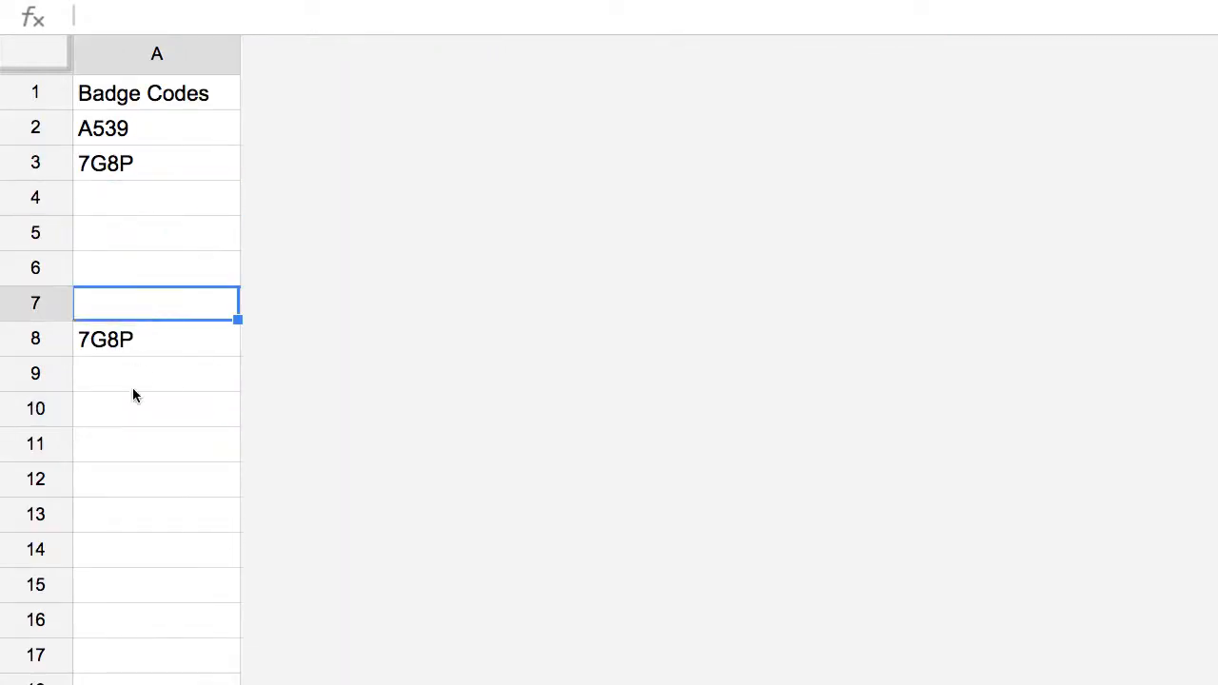